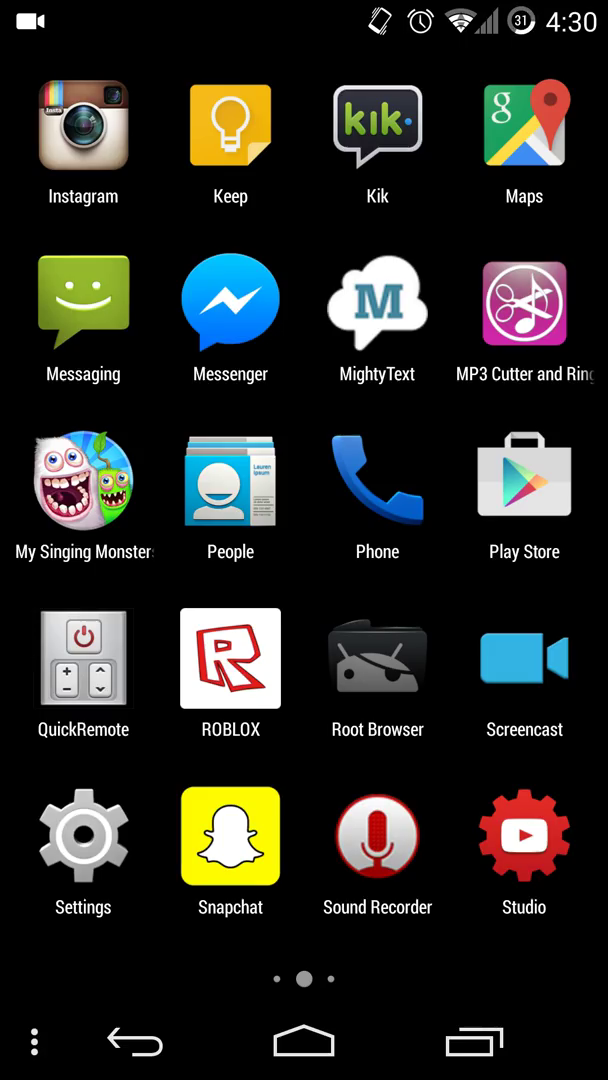
Leave the app drawer and launch Chrome from the home screen dock
left_click(303, 1040)
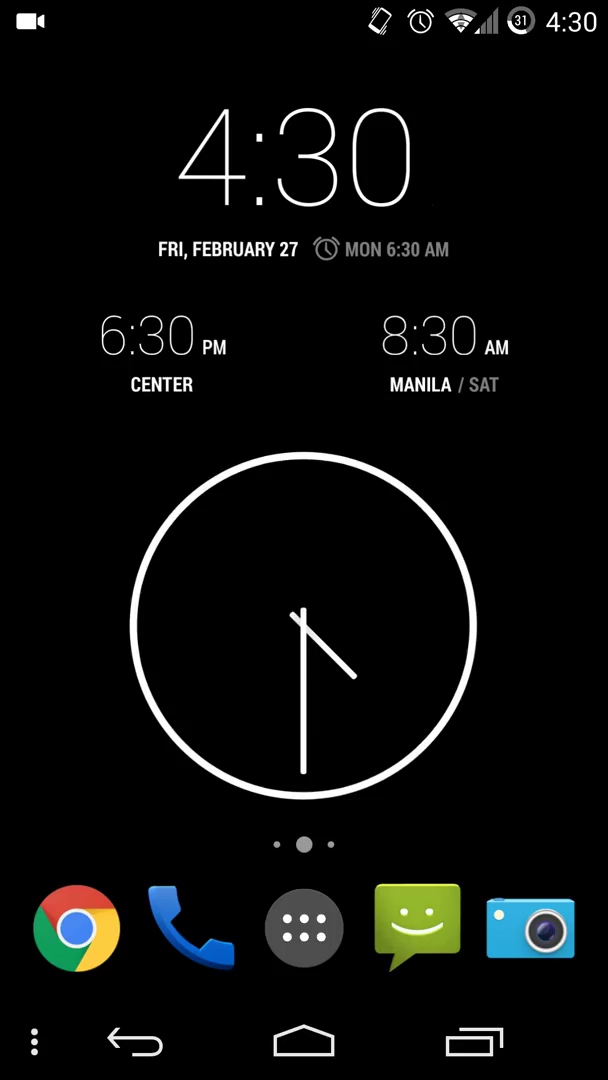
left_click(77, 926)
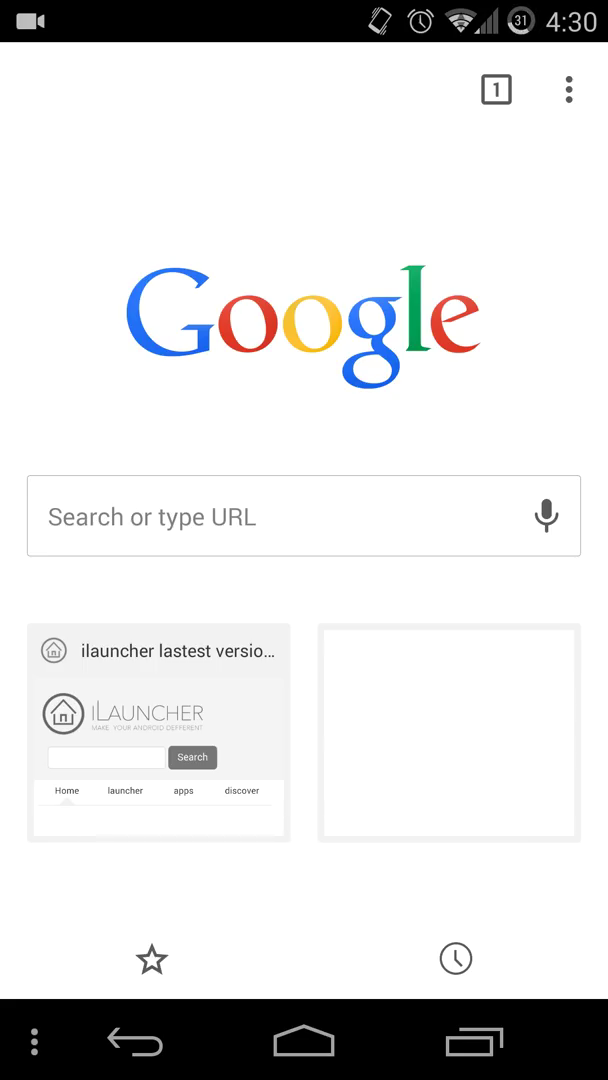
Open the recent iLauncher site and read its 'ILAUNCHER V3.4- UPDATE' post
left_click(158, 731)
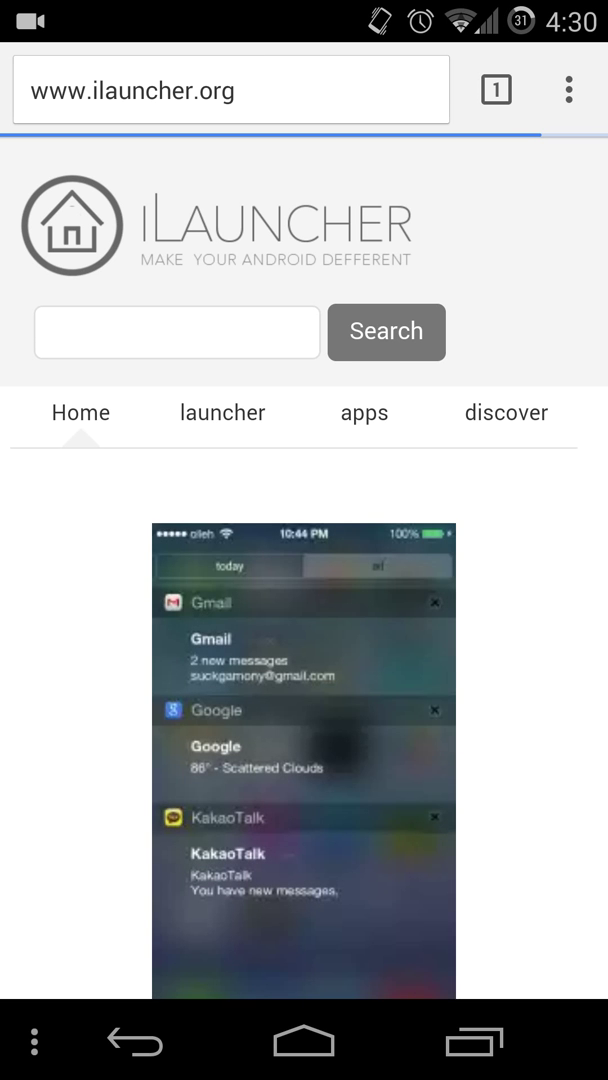
scroll("down", 3)
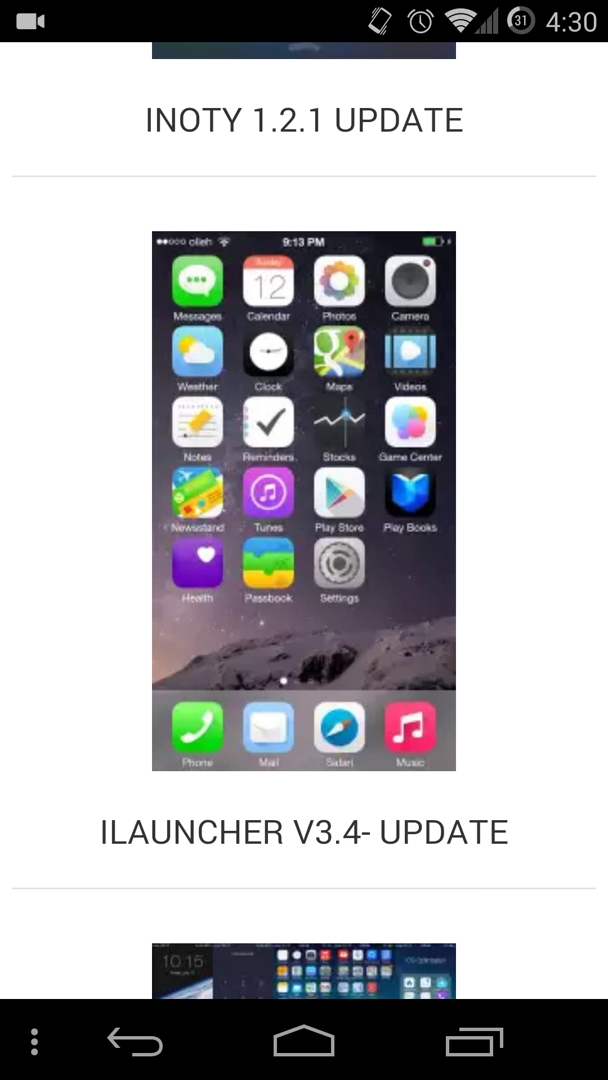
left_click(303, 830)
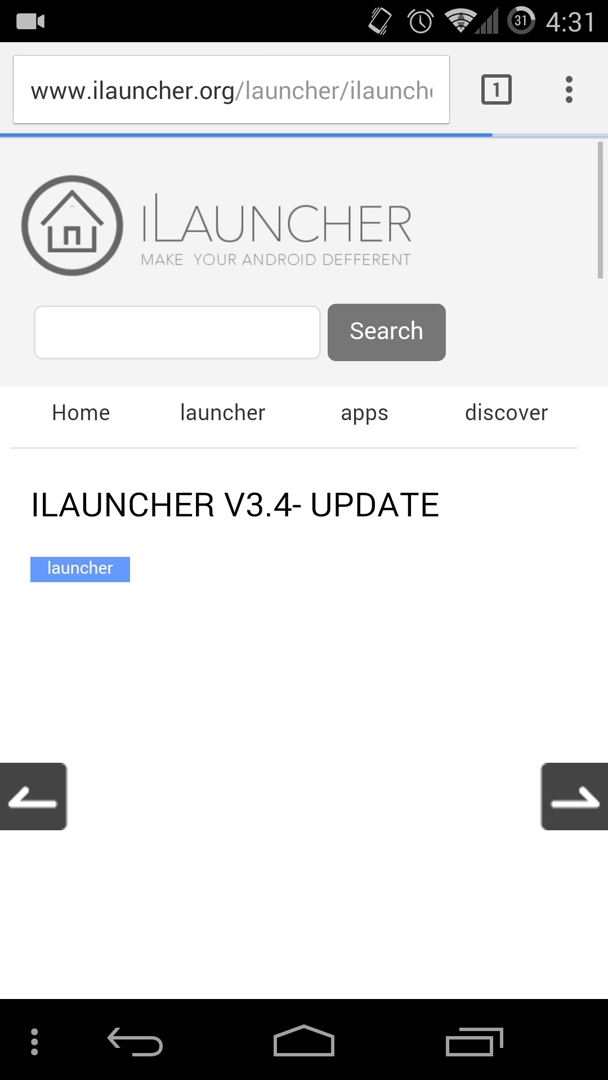
scroll("down", 3)
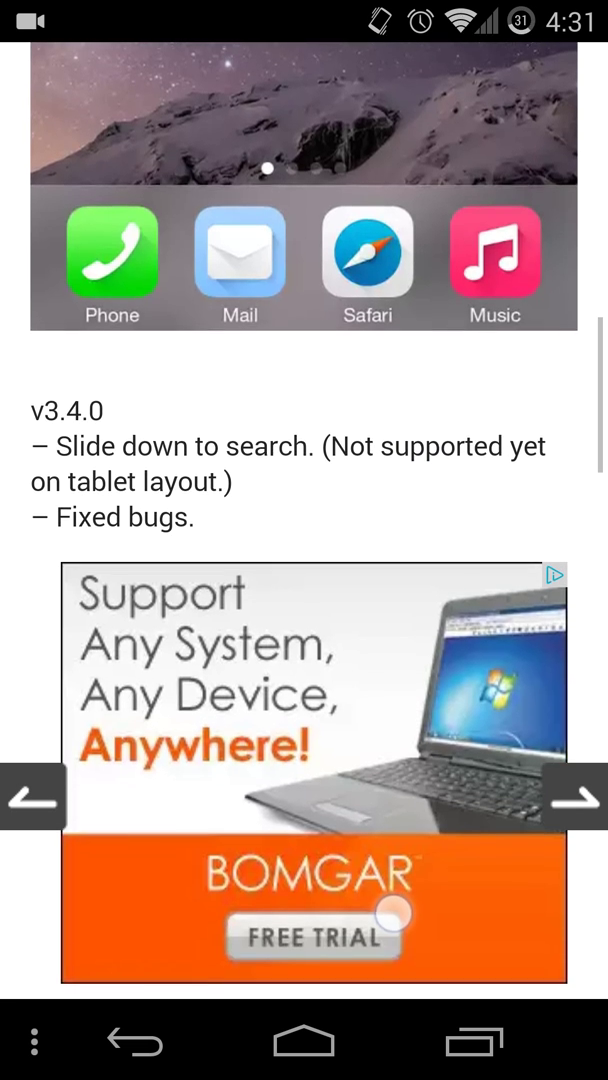
scroll("down", 3)
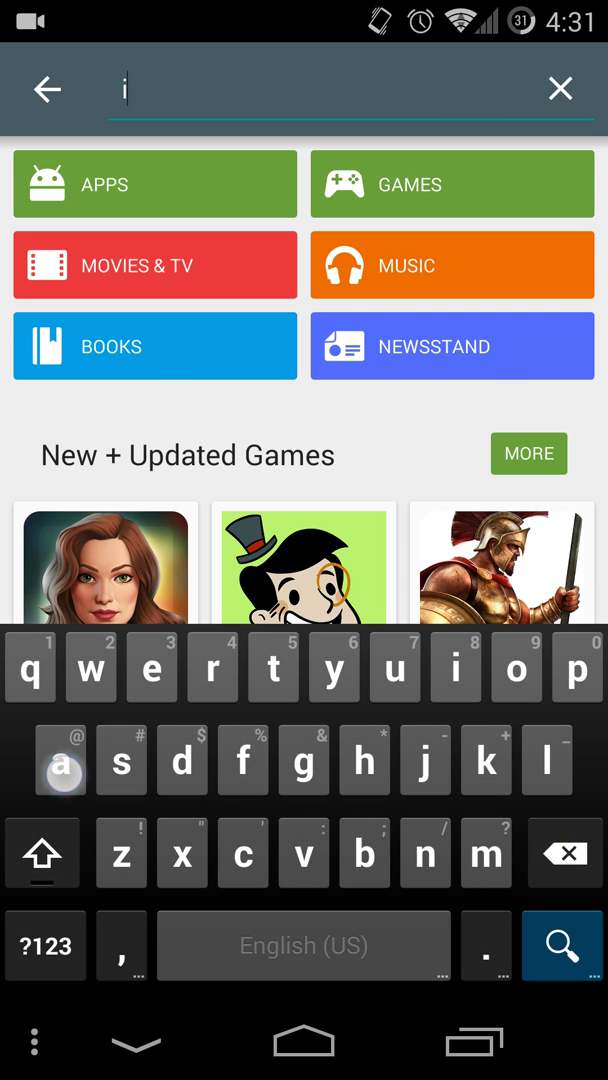
Find iLauncher in Play Store, read its full description, then return to the store home
type("lau")
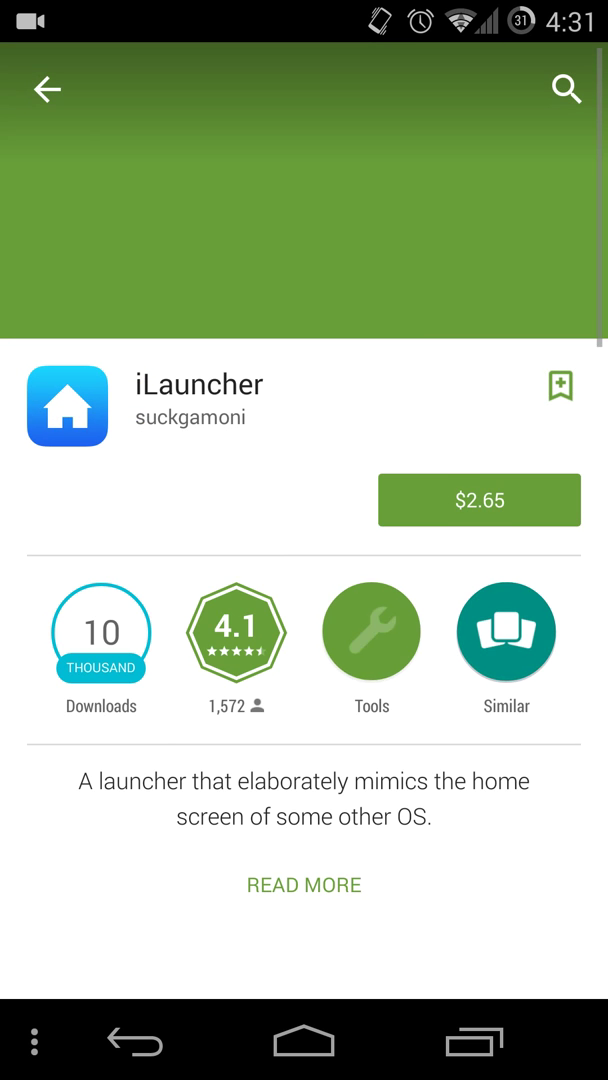
scroll("down", 3)
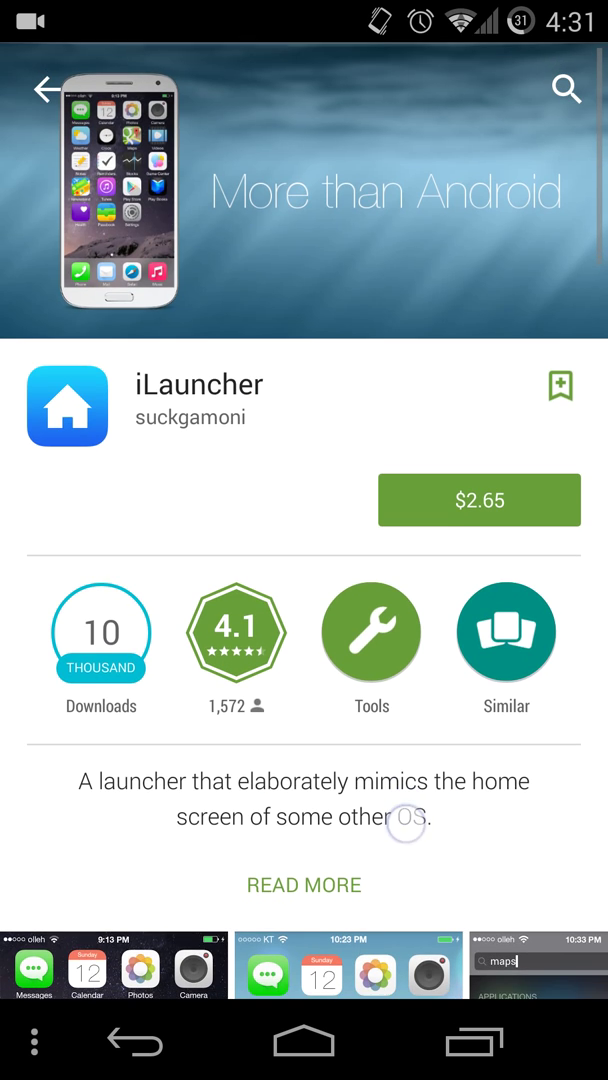
left_click(304, 884)
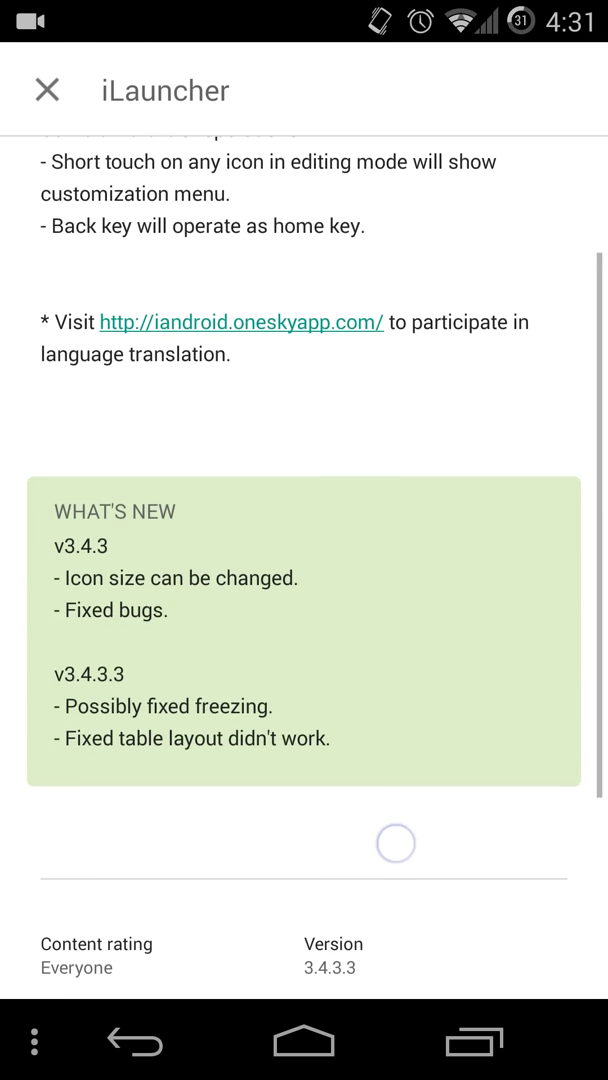
scroll("down", 3)
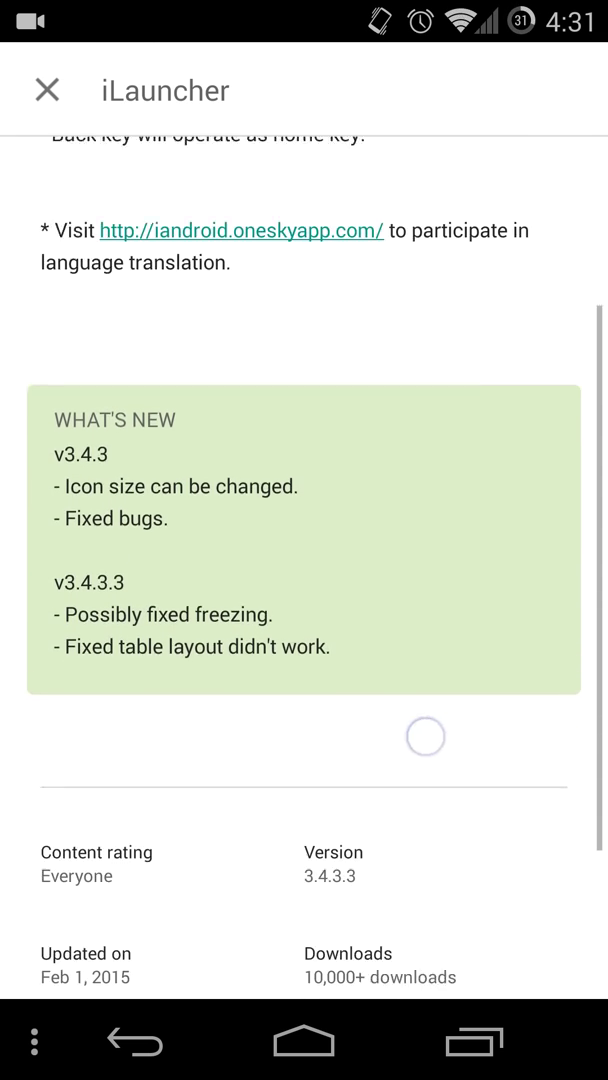
scroll("down", 3)
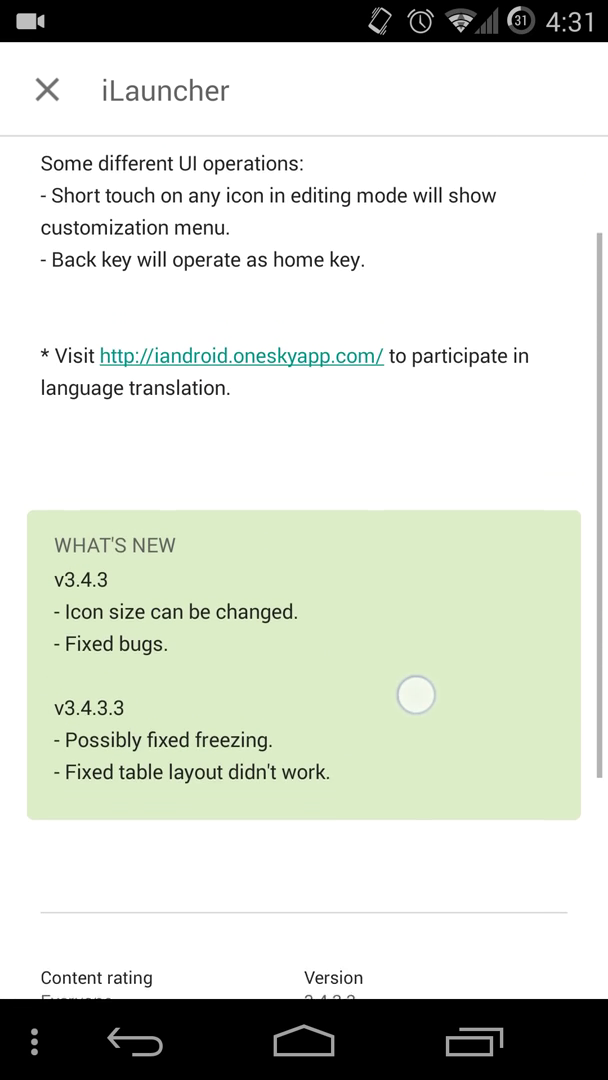
left_click(46, 90)
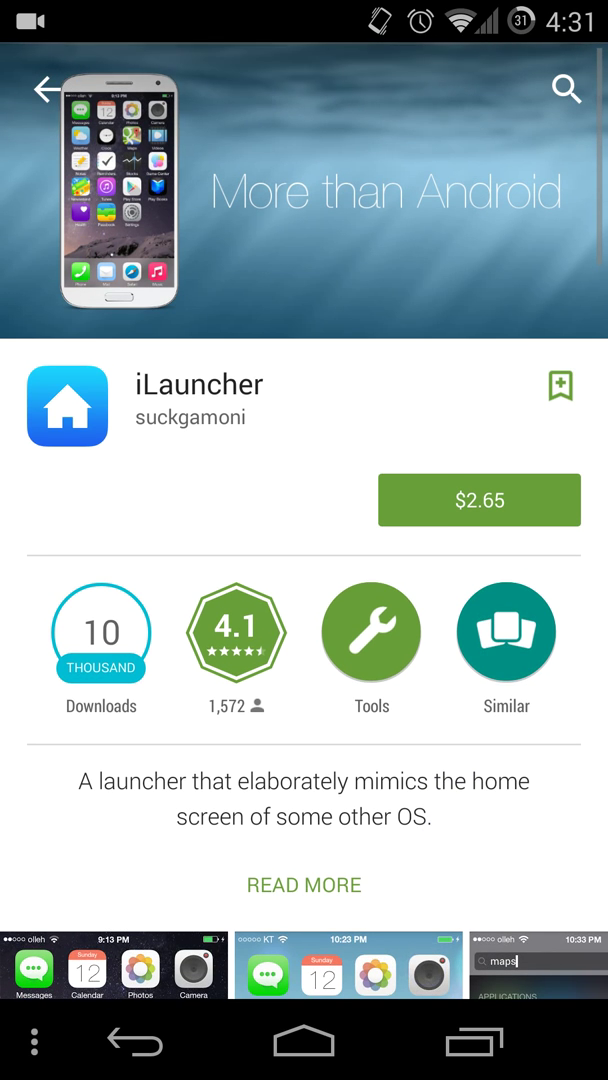
scroll("down", 3)
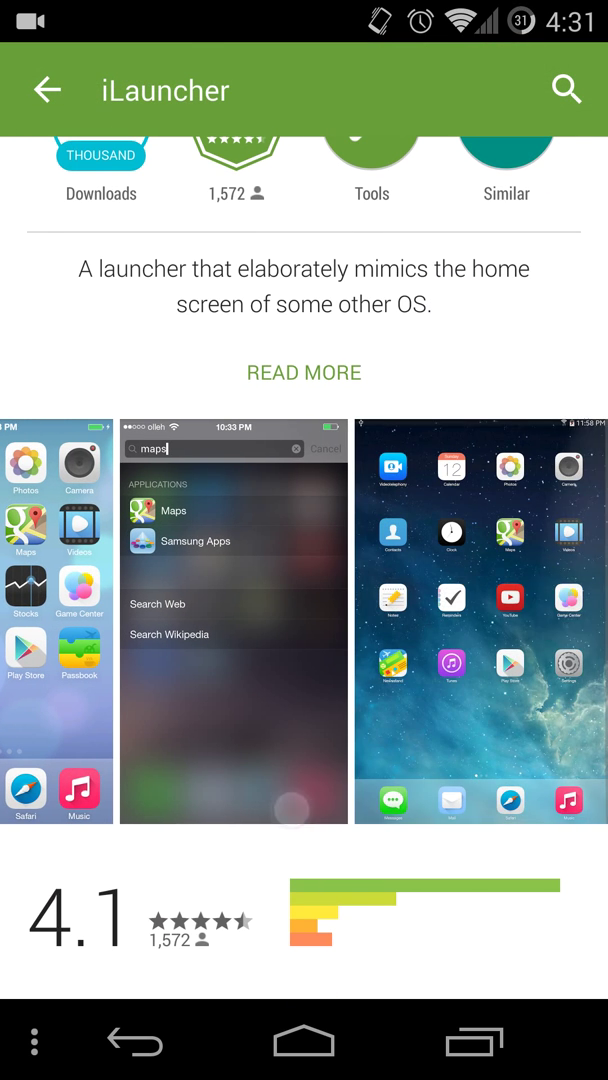
left_click(46, 89)
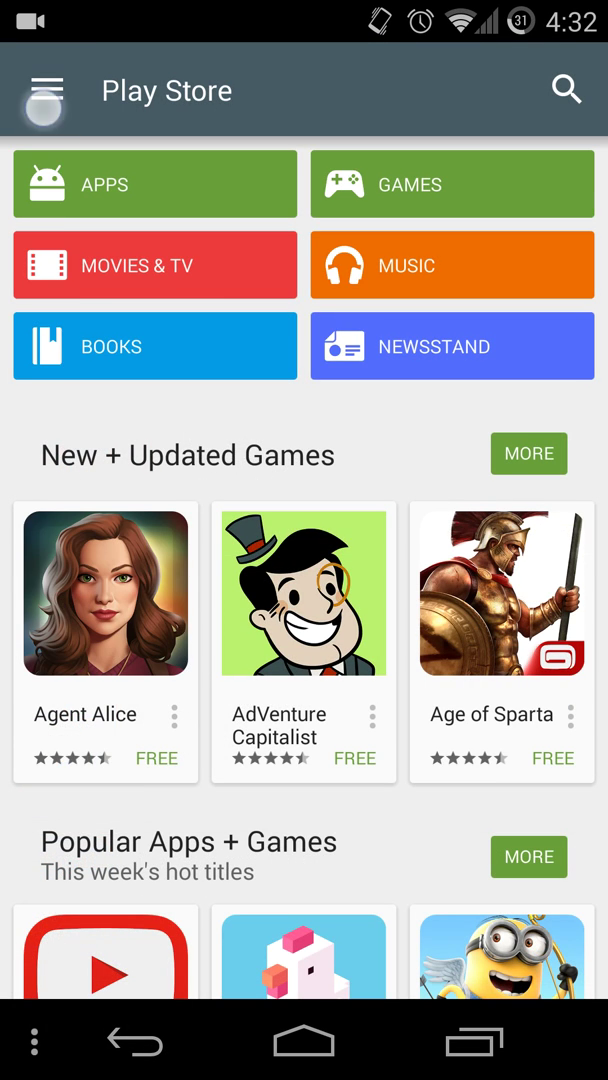
Install SlideLock Locker, accepting its permissions, and read its full description
left_click(46, 89)
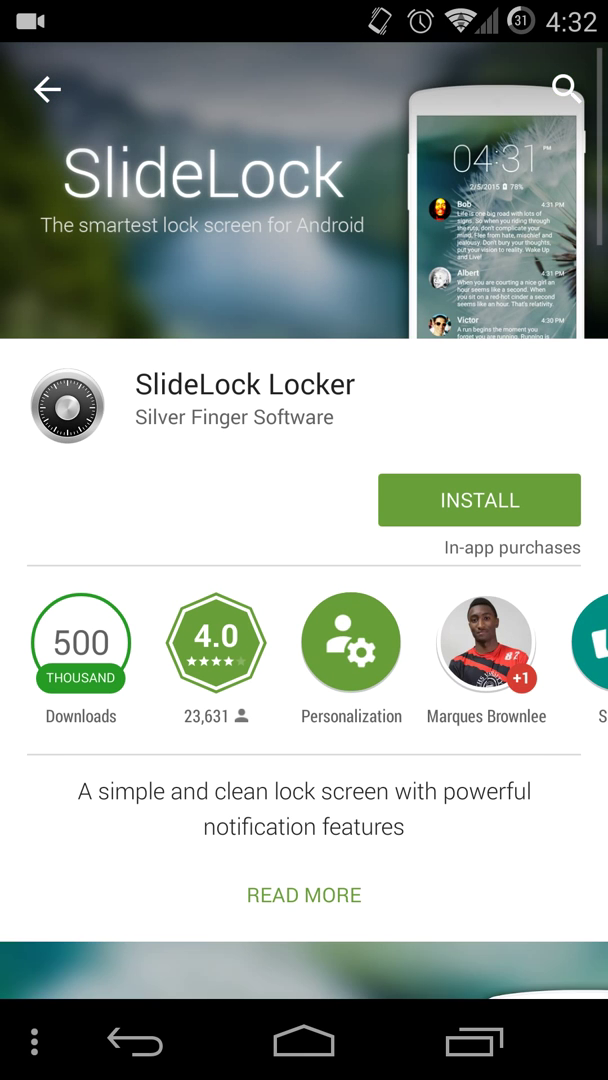
left_click(479, 500)
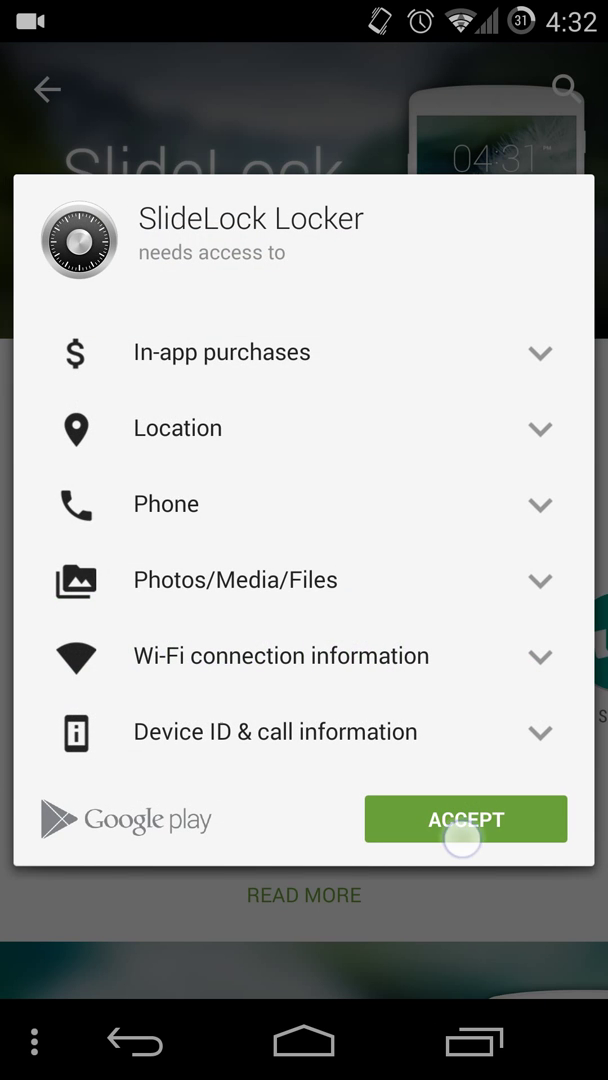
left_click(465, 819)
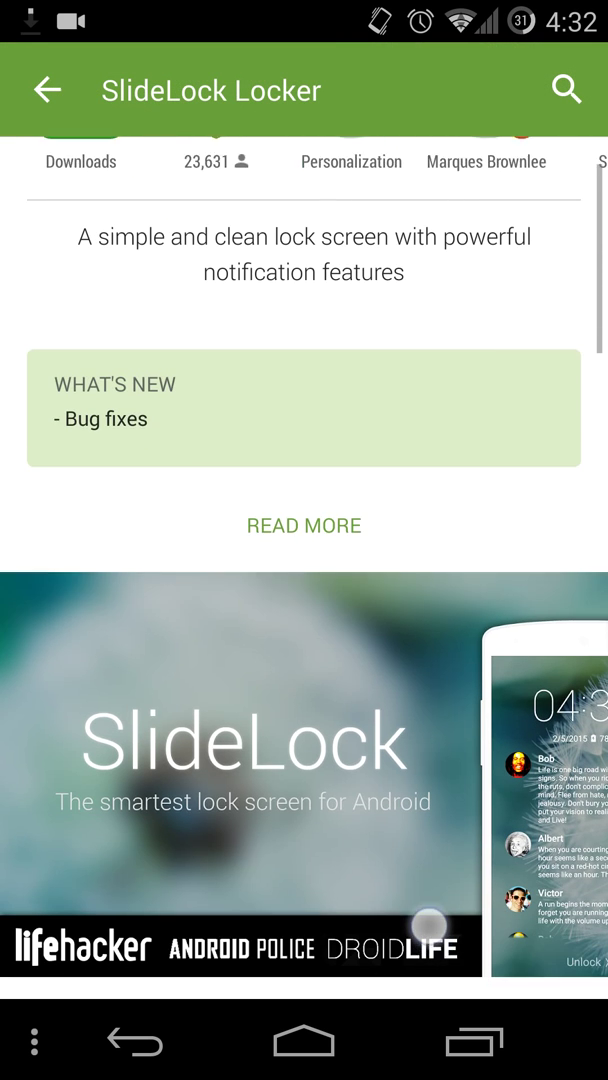
left_click(303, 525)
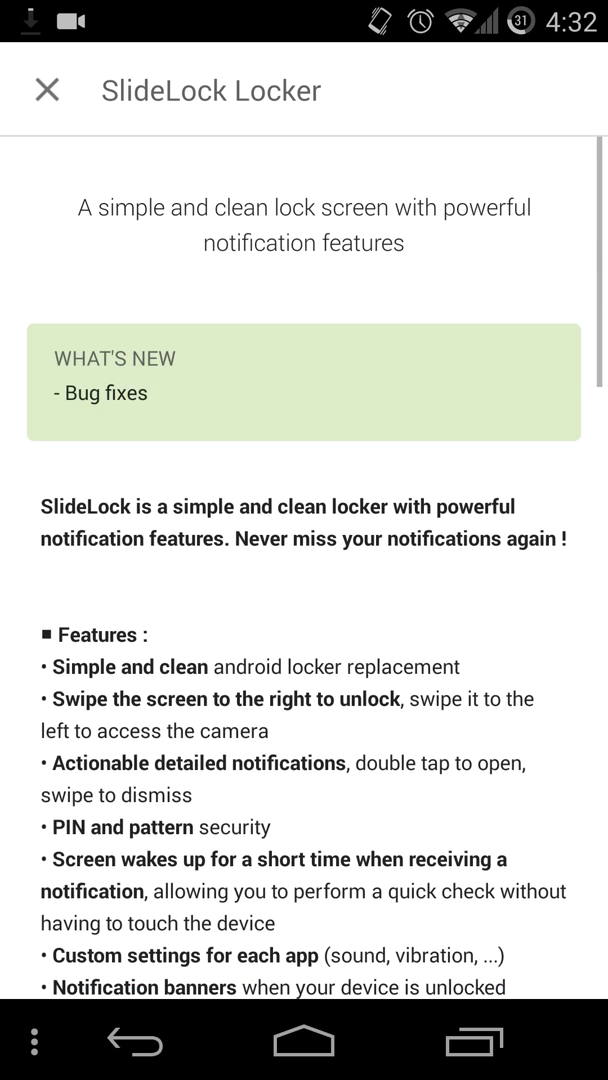
scroll("down", 3)
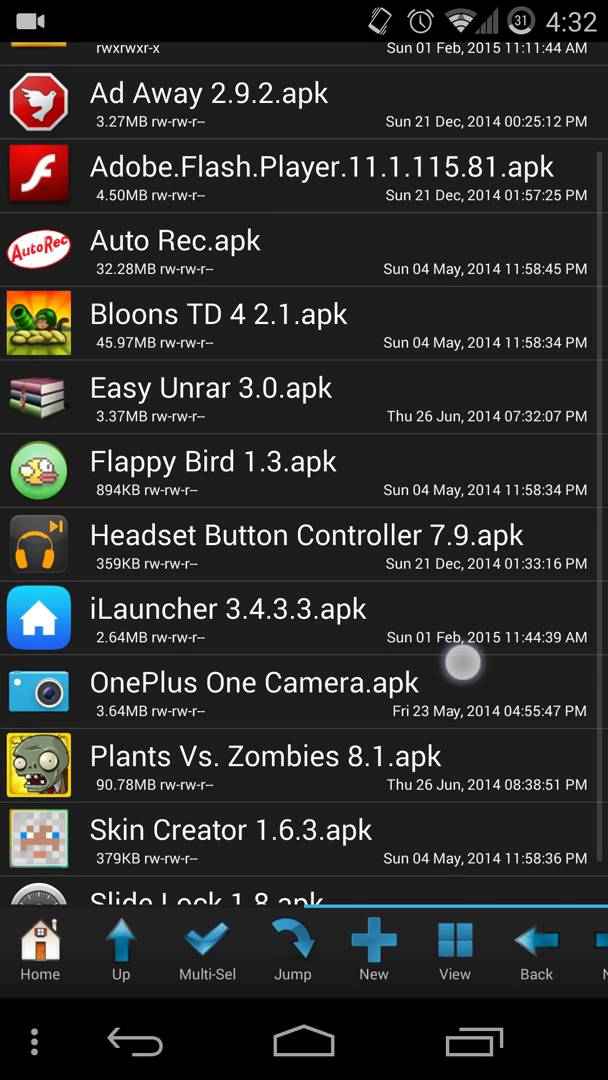
Install iLauncher 3.4.3.3.apk from Root Browser, continuing past its permissions page
scroll("down", 3)
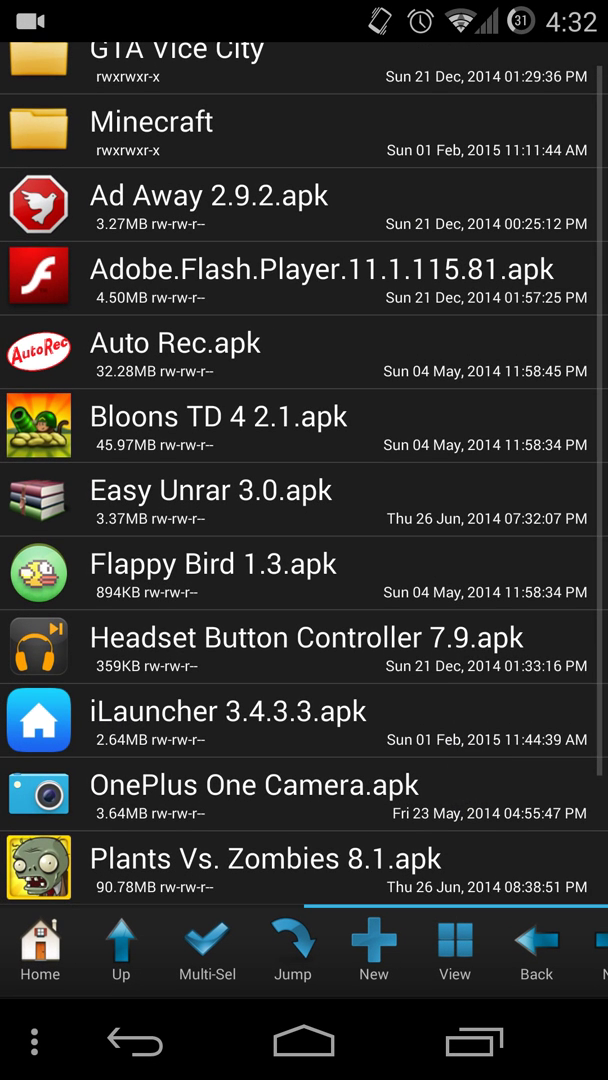
left_click(226, 710)
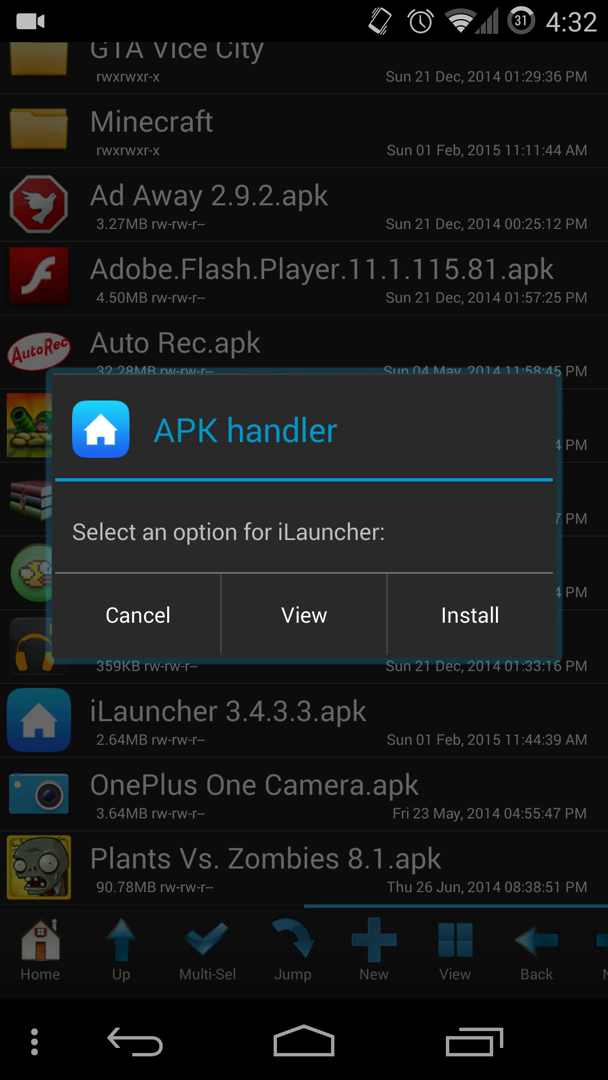
left_click(469, 614)
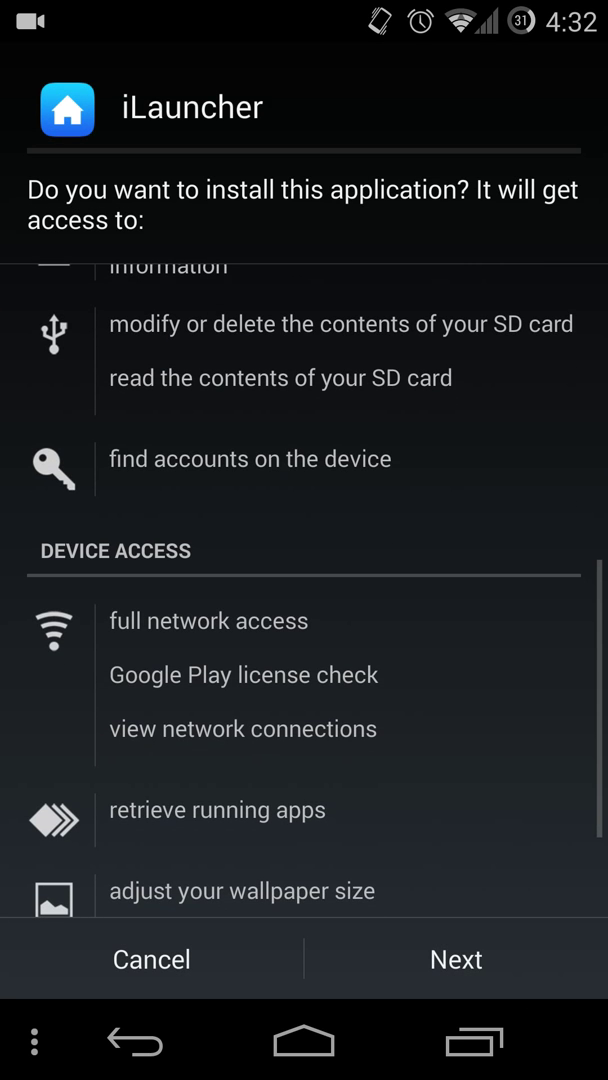
left_click(455, 959)
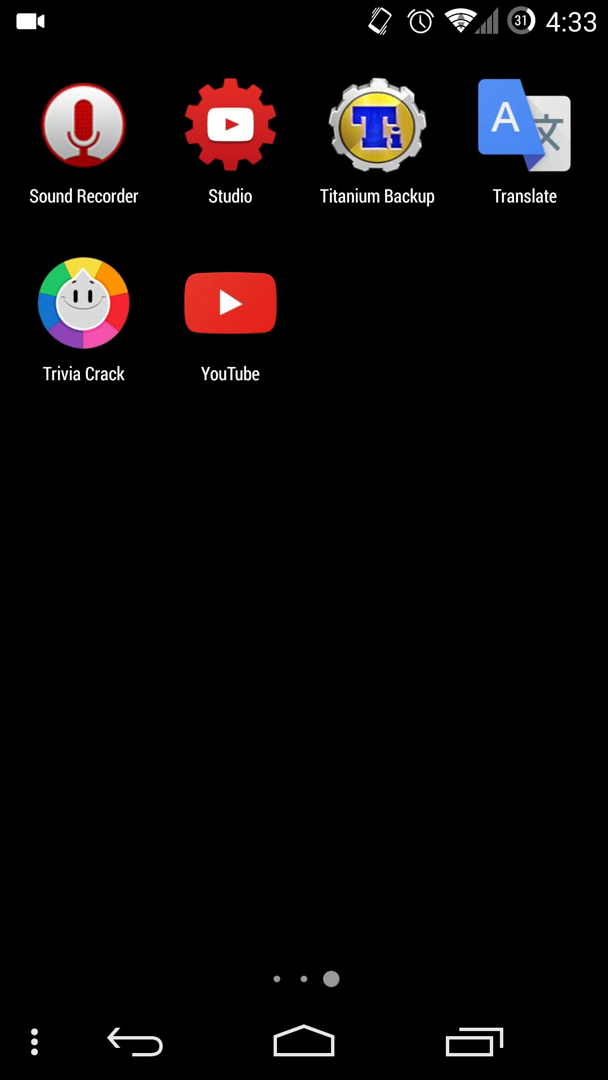
Press Home and choose iLauncher instead of Trebuchet as the home app
scroll("right", 3)
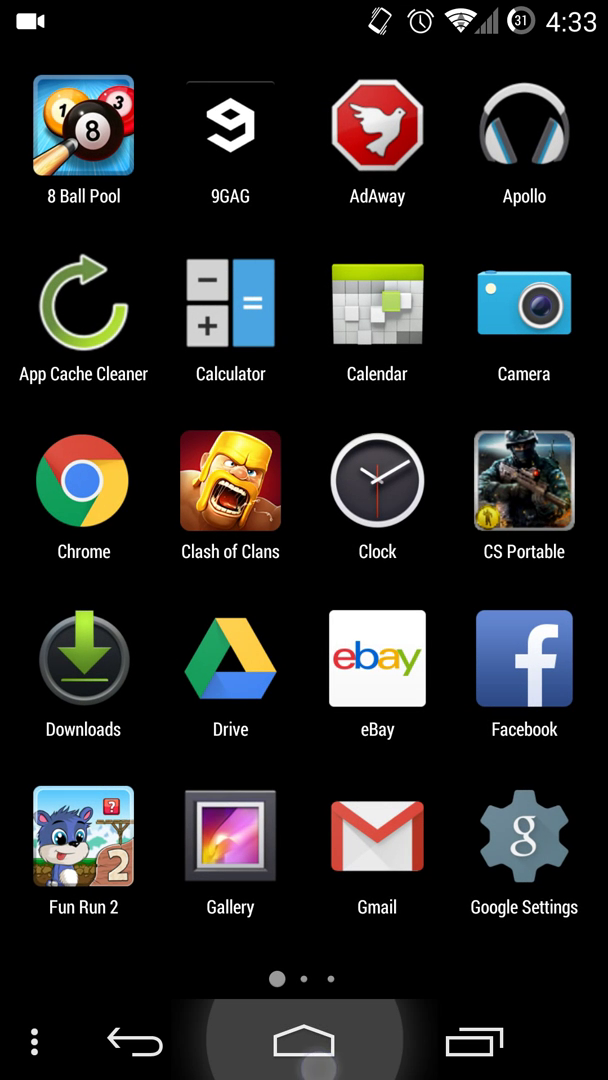
left_click(303, 1040)
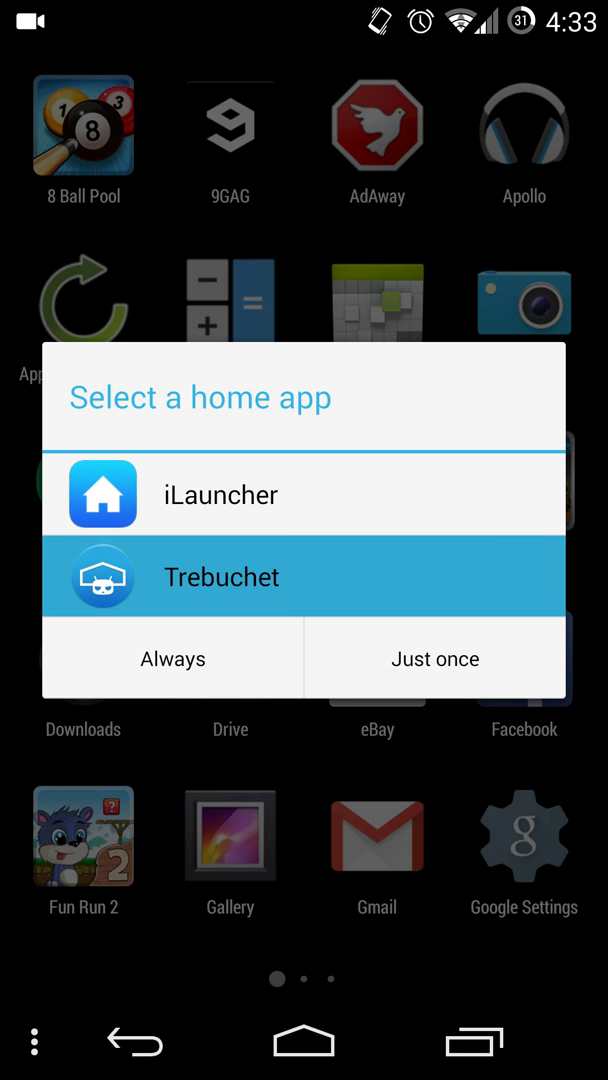
left_click(303, 494)
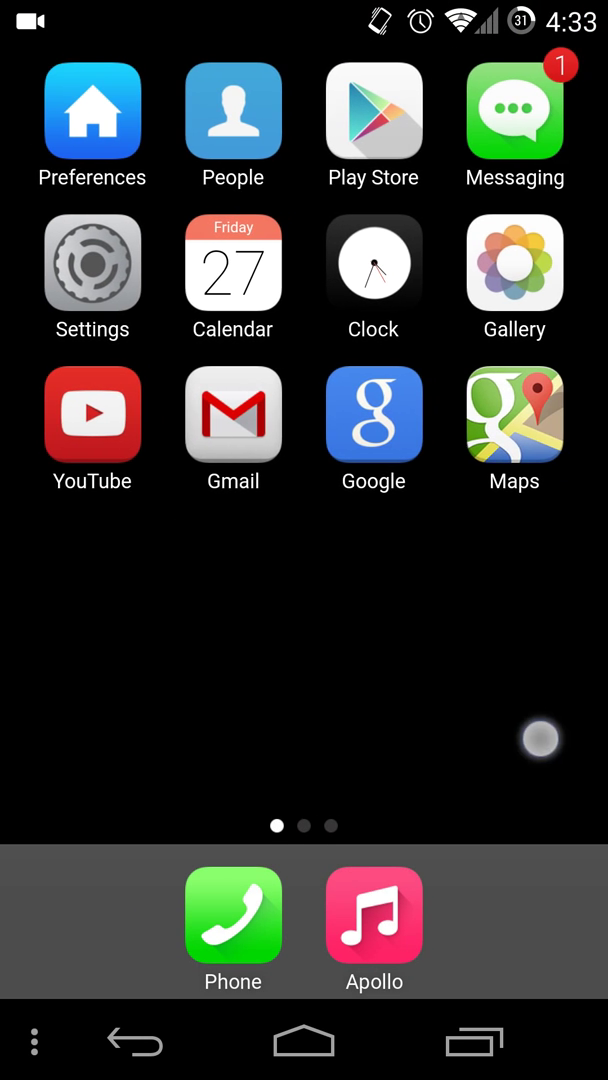
Browse iLauncher's Personalization preferences, then return to the home screen
scroll("left", 3)
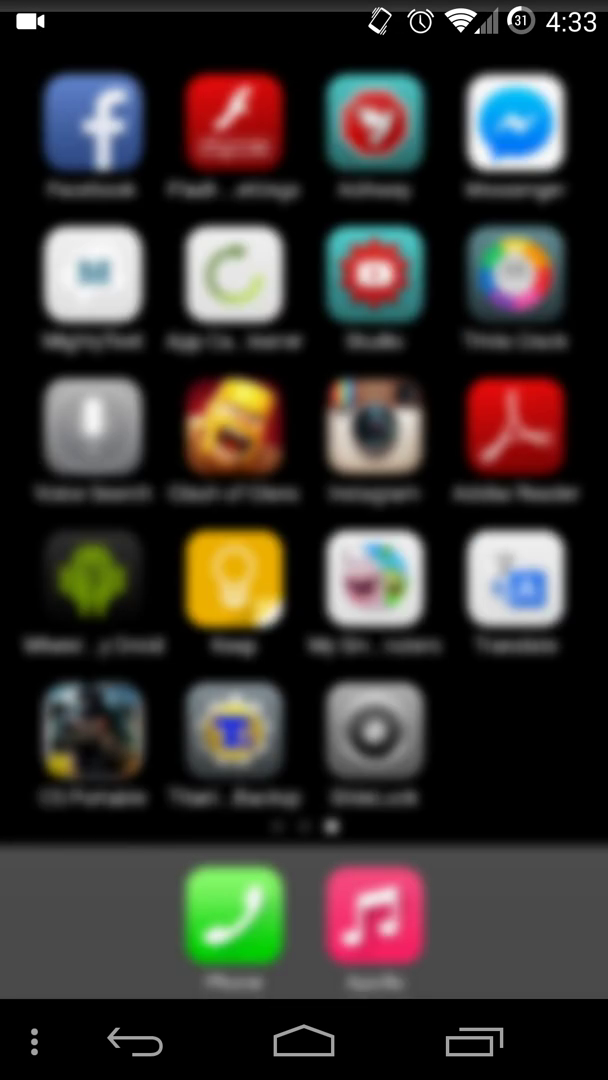
left_click(34, 1042)
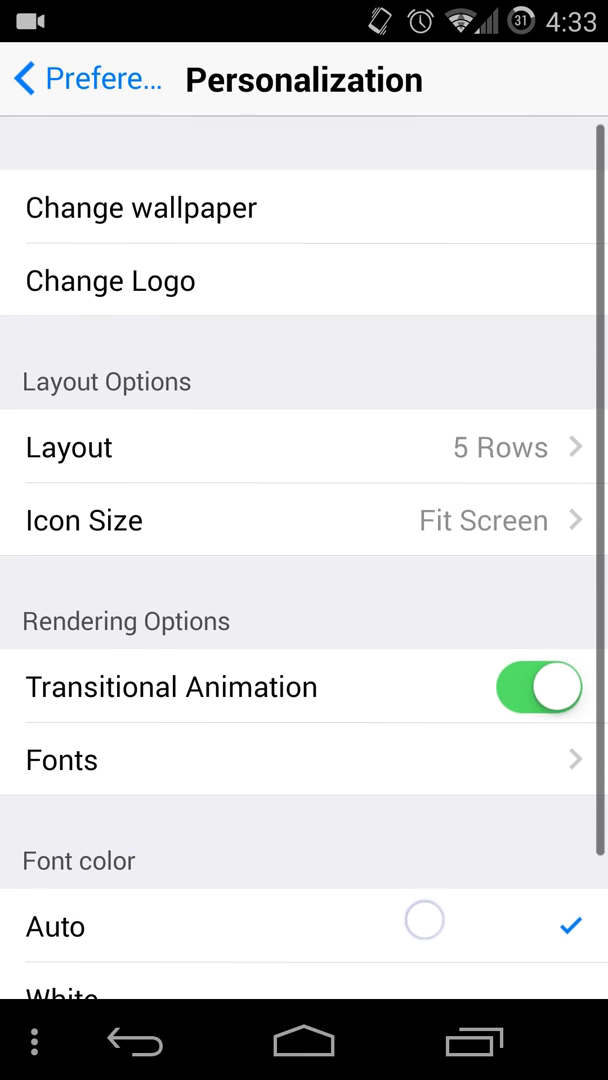
scroll("down", 3)
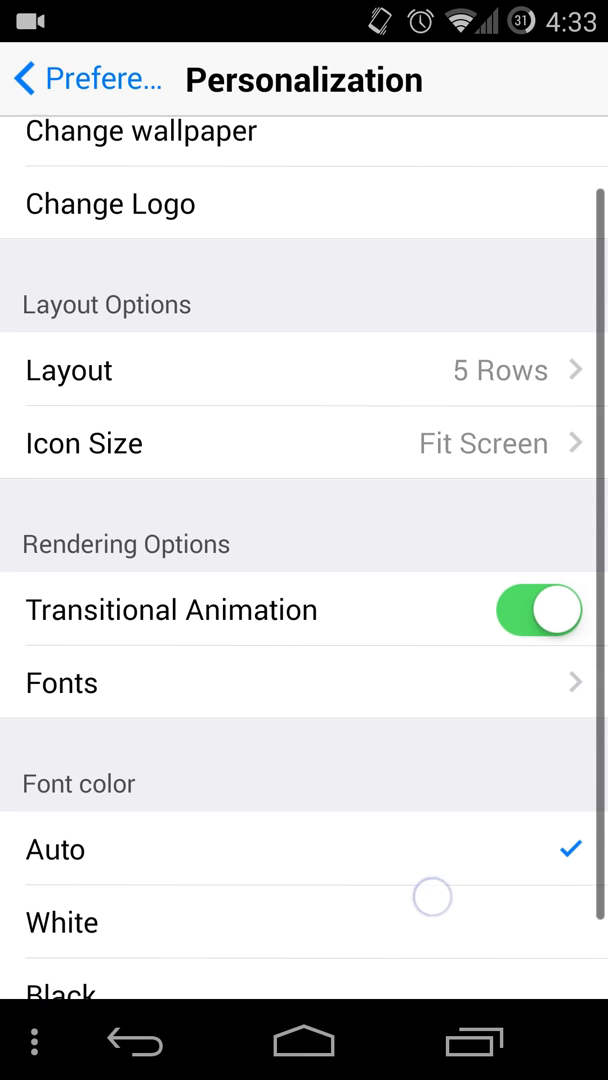
left_click(300, 443)
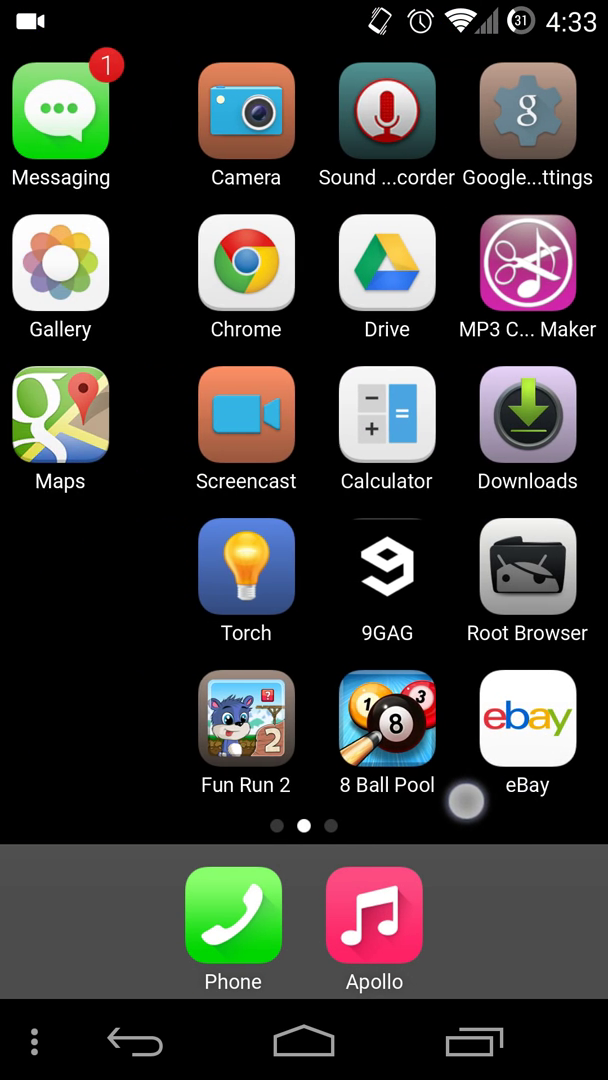
scroll("right", 3)
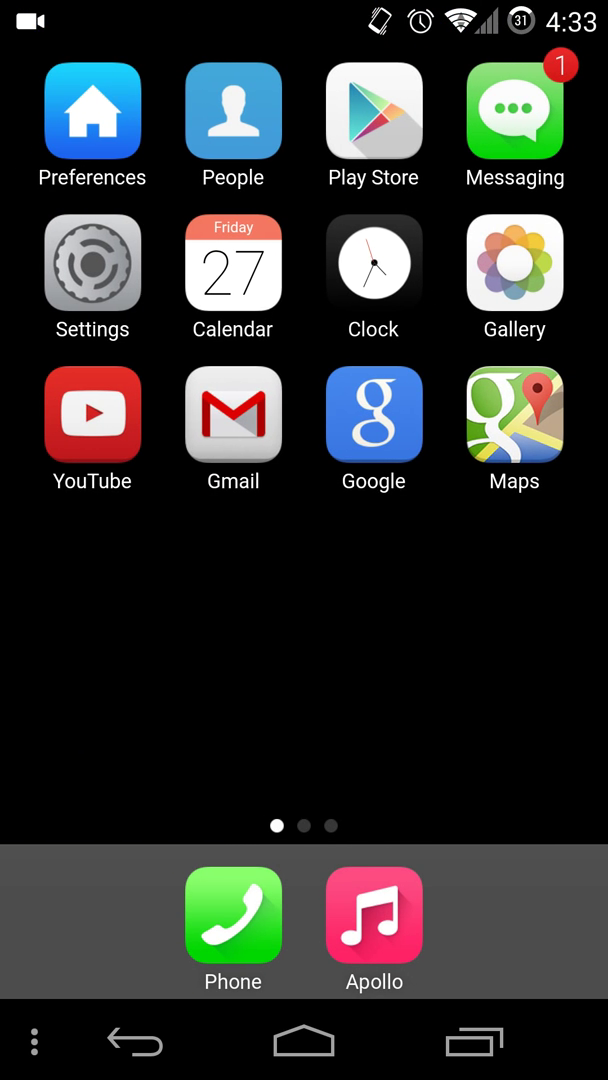
left_click(91, 110)
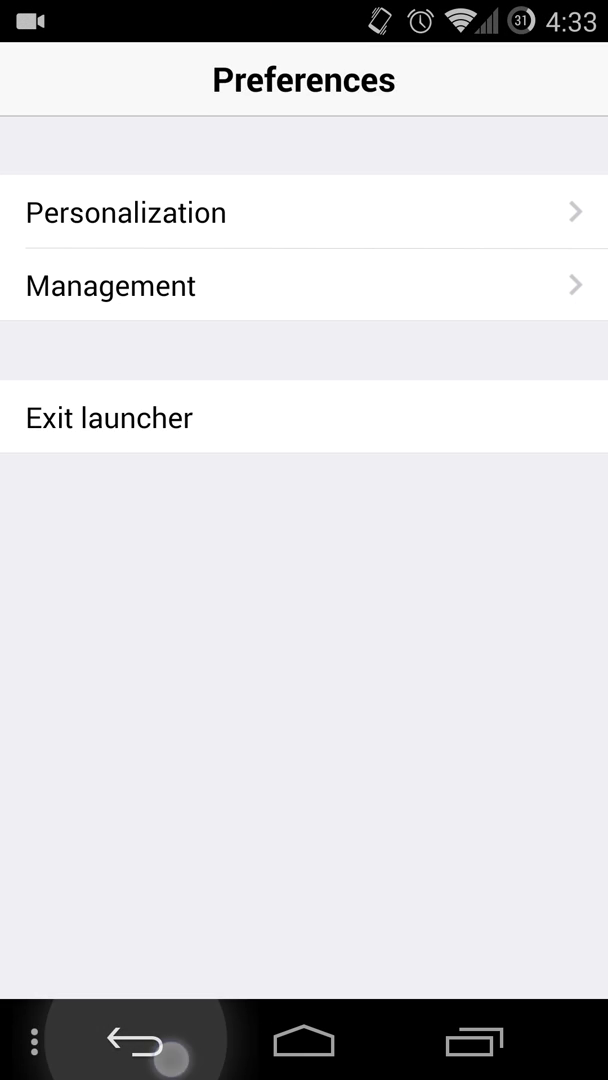
left_click(133, 1042)
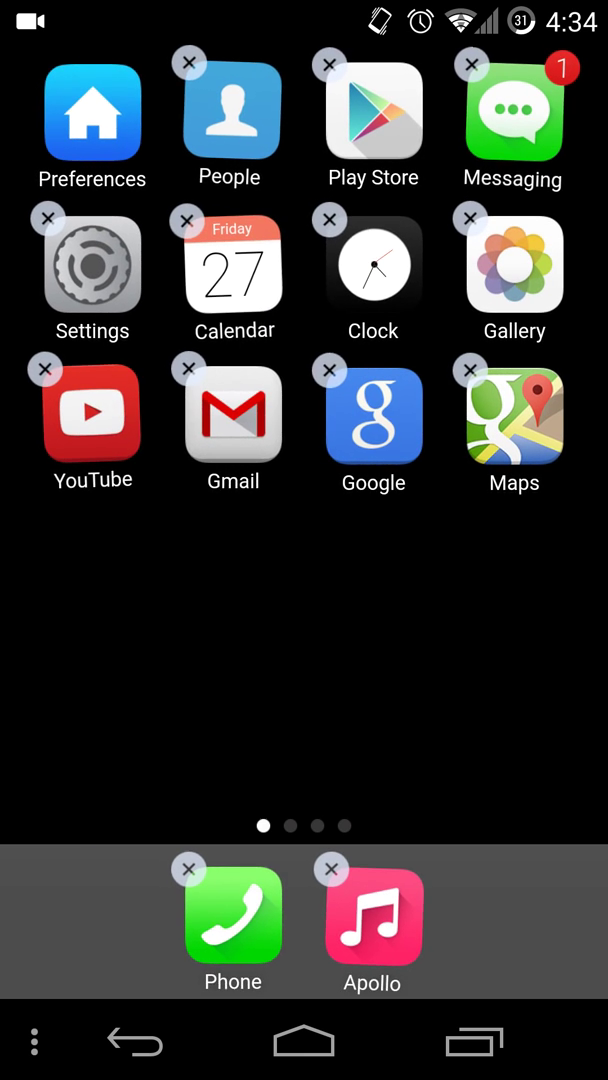
Replace the 9GAG app's icon on the second home page with a new custom icon
scroll("left", 3)
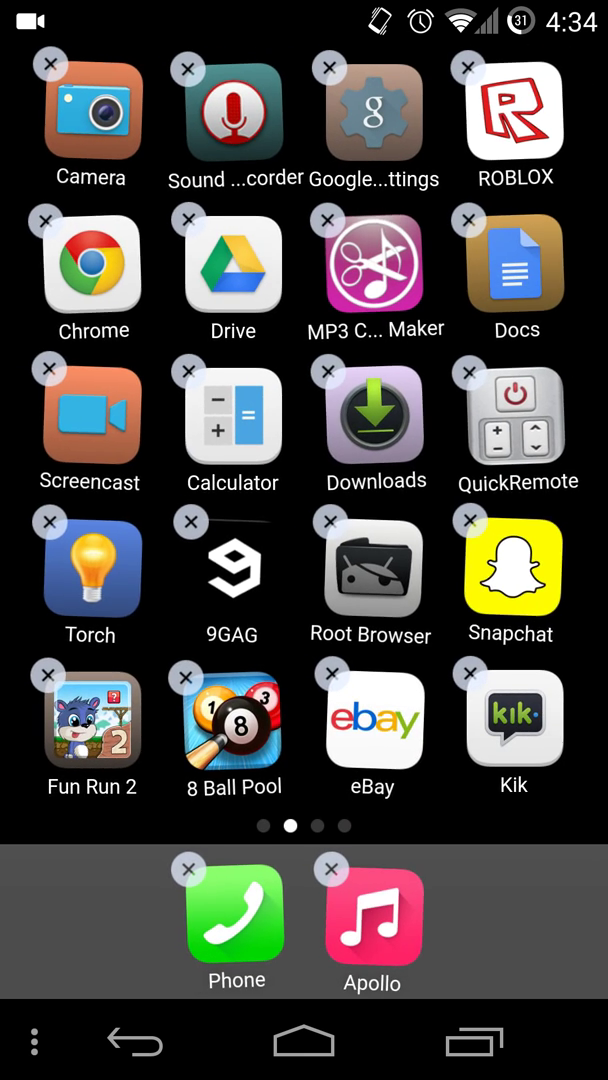
left_click(231, 568)
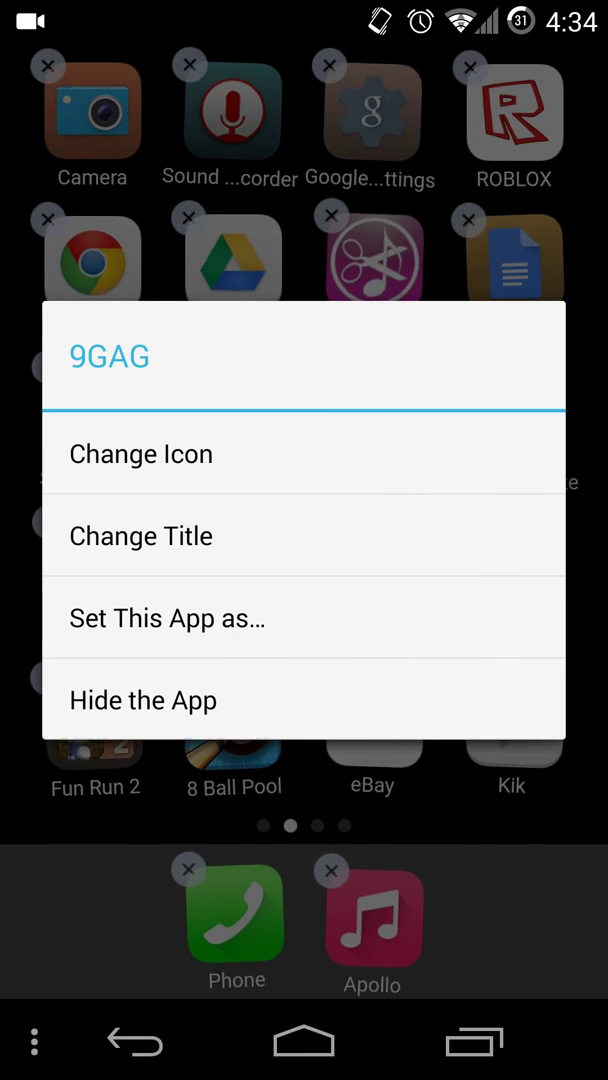
left_click(166, 618)
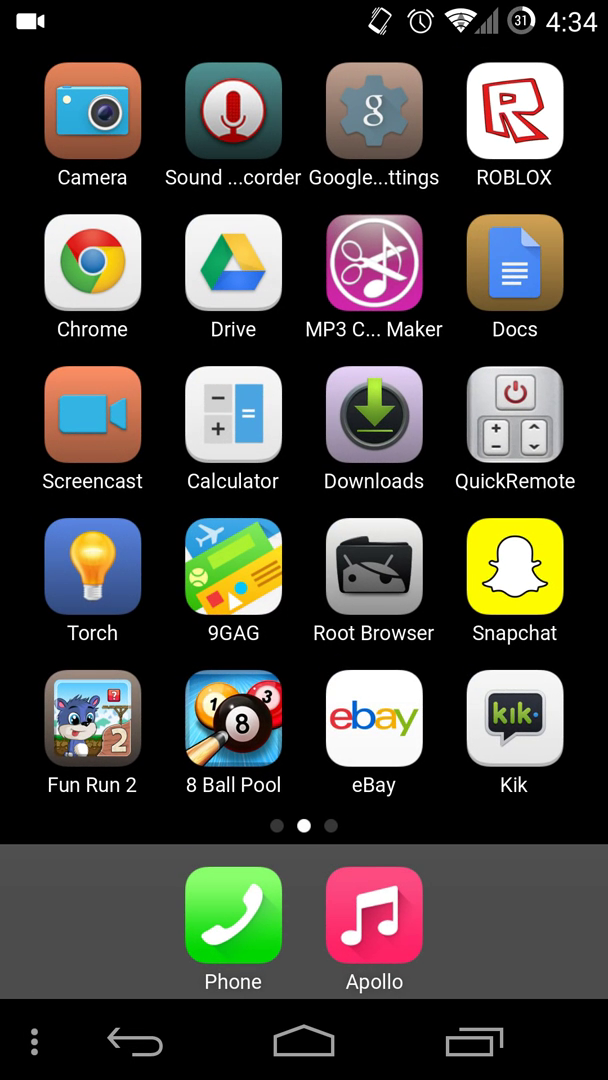
Dismiss the search overlay and swipe across to the third home page with SlideLock
scroll("left", 3)
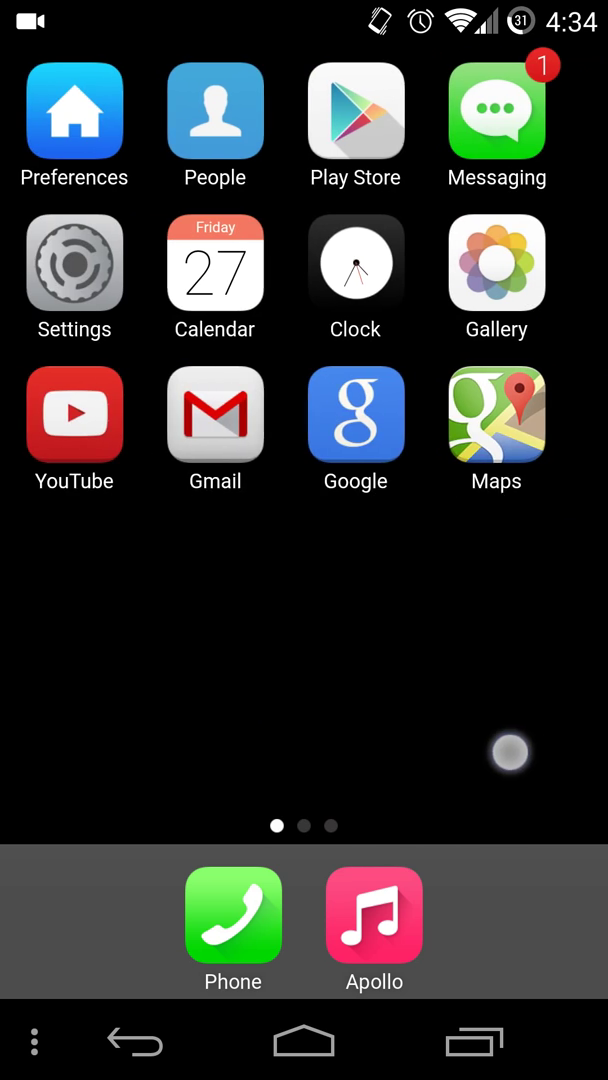
scroll("left", 3)
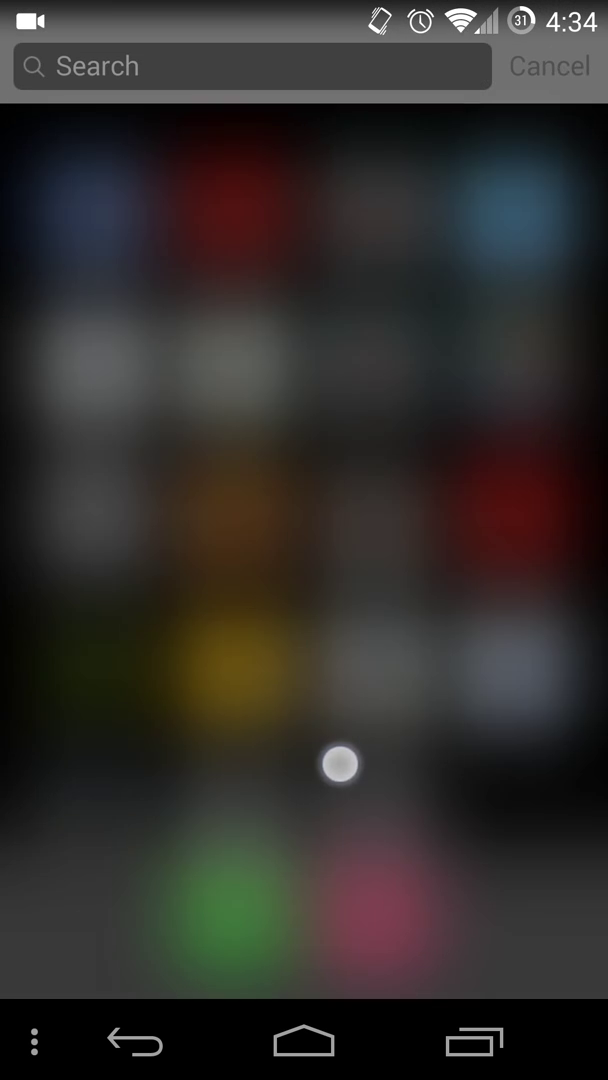
left_click(549, 66)
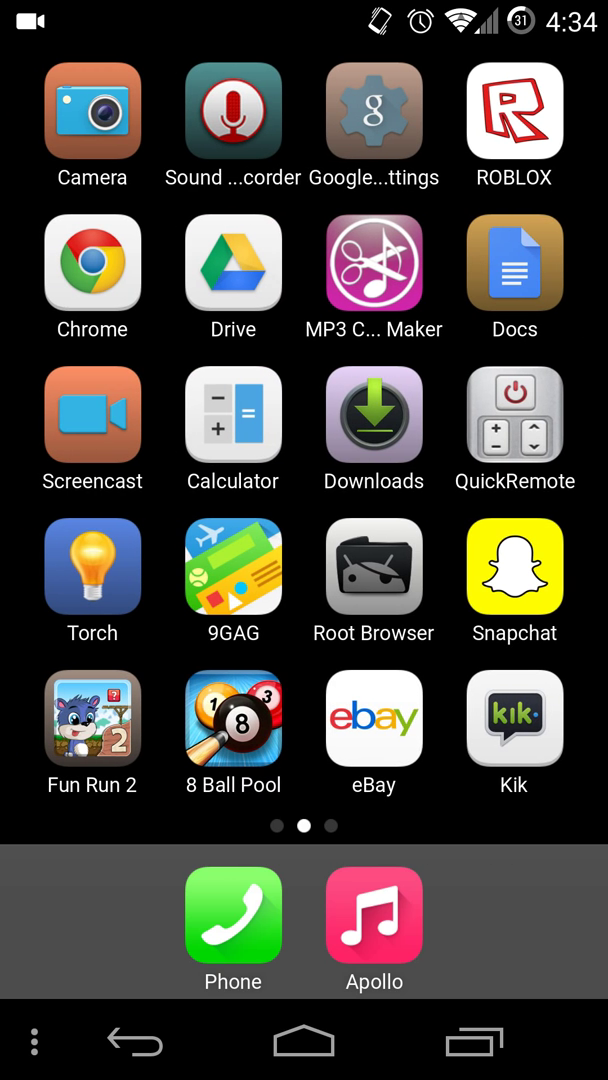
scroll("left", 3)
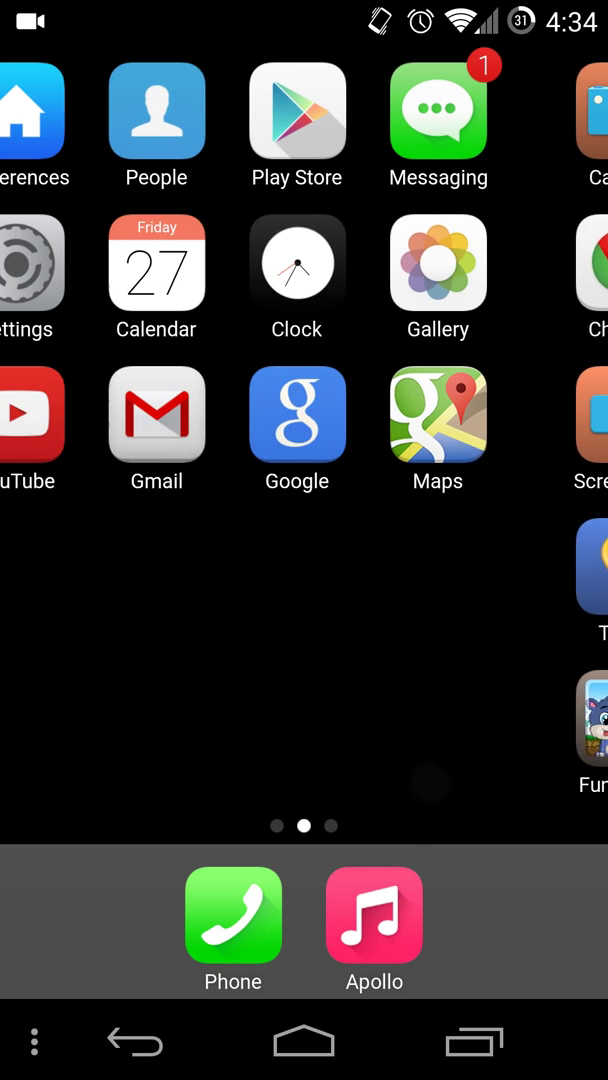
scroll("left", 3)
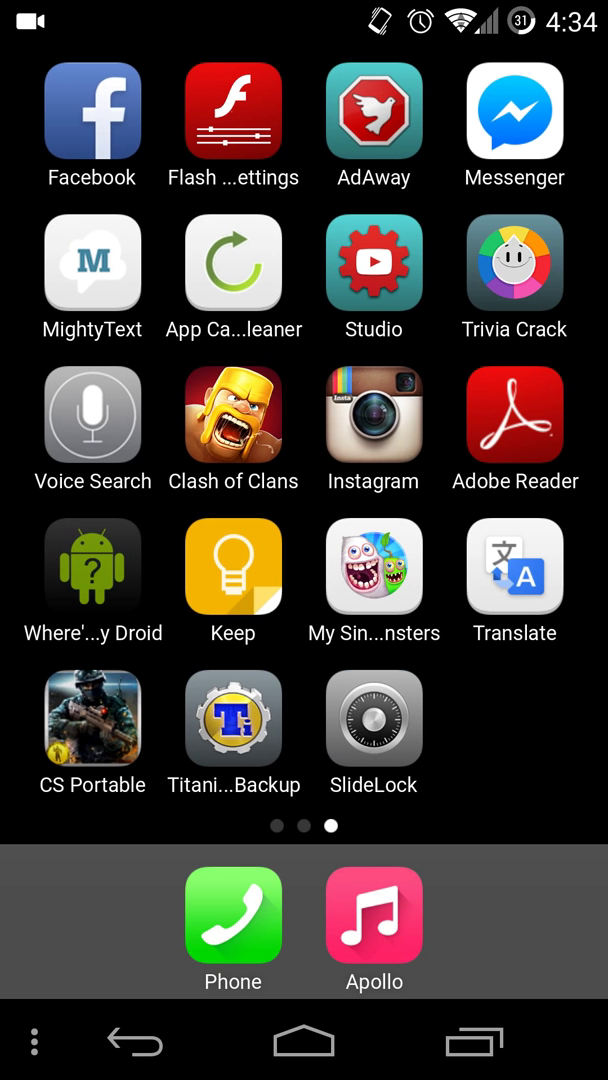
Launch SlideLock and grant it Notification access, confirming with OK
left_click(373, 718)
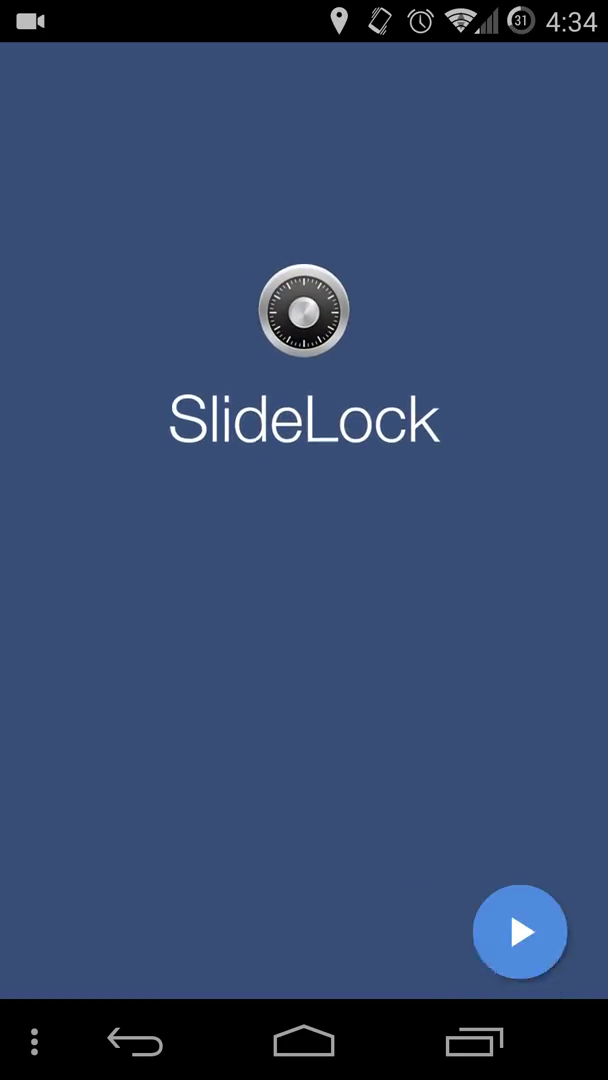
left_click(519, 931)
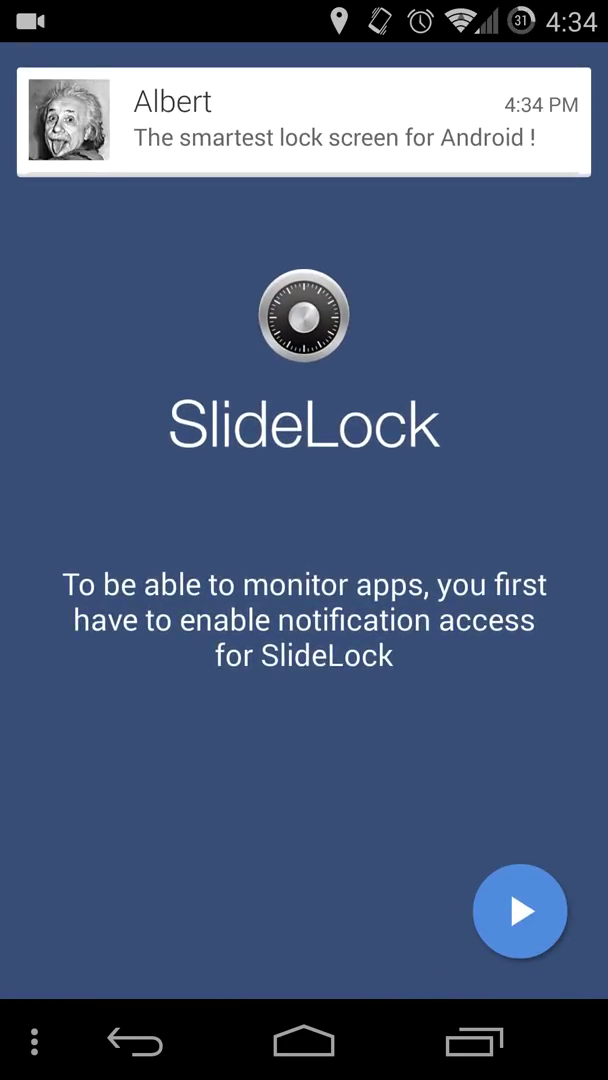
left_click(519, 910)
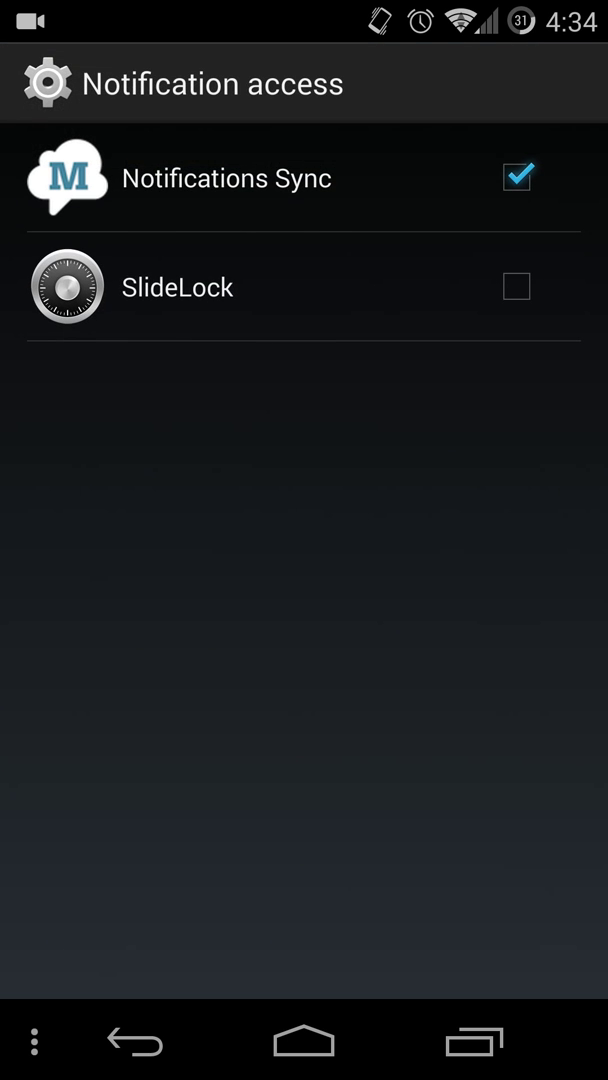
left_click(516, 286)
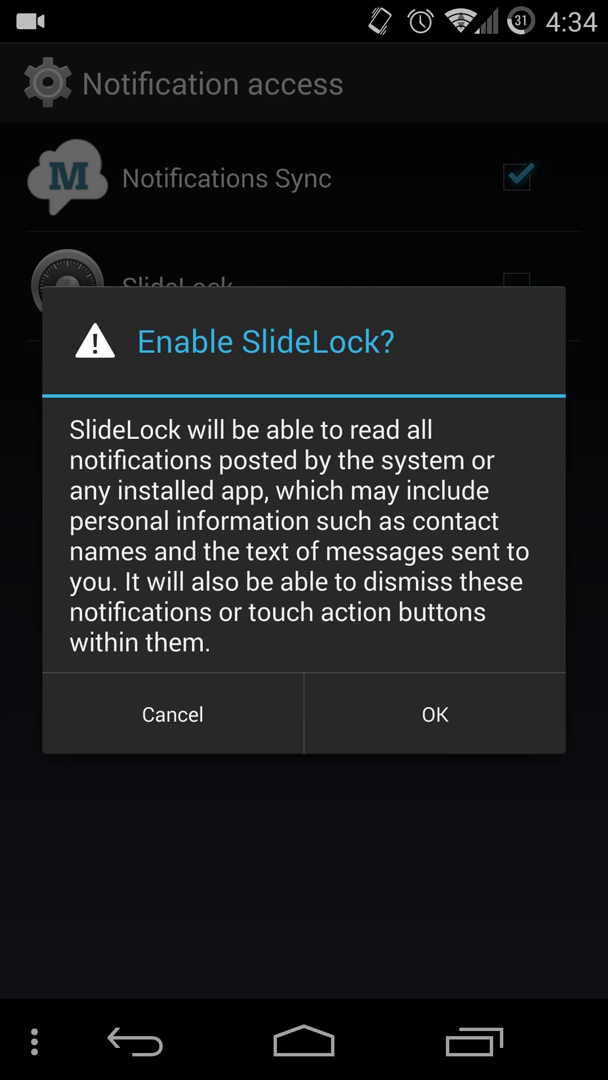
left_click(433, 713)
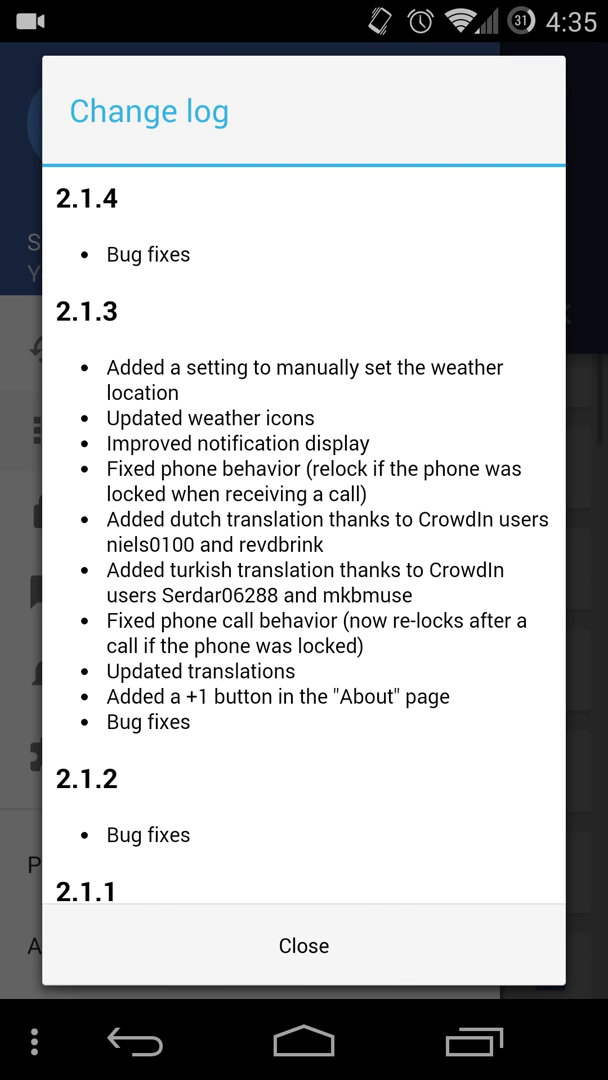
Visit the Apps list, then open Lock screen settings, dismissing both introductory tips
left_click(303, 945)
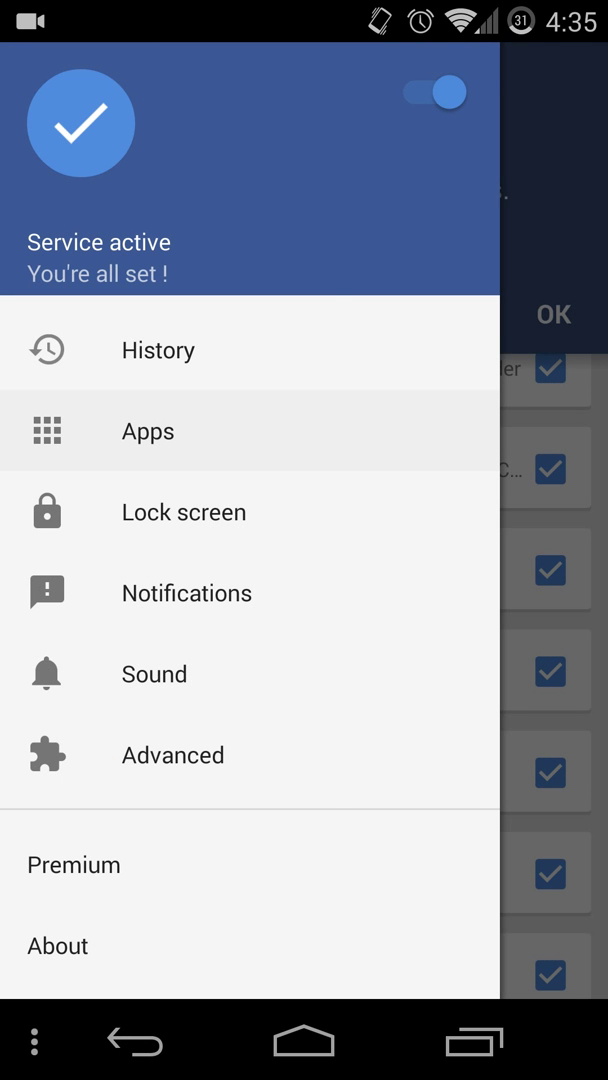
left_click(147, 430)
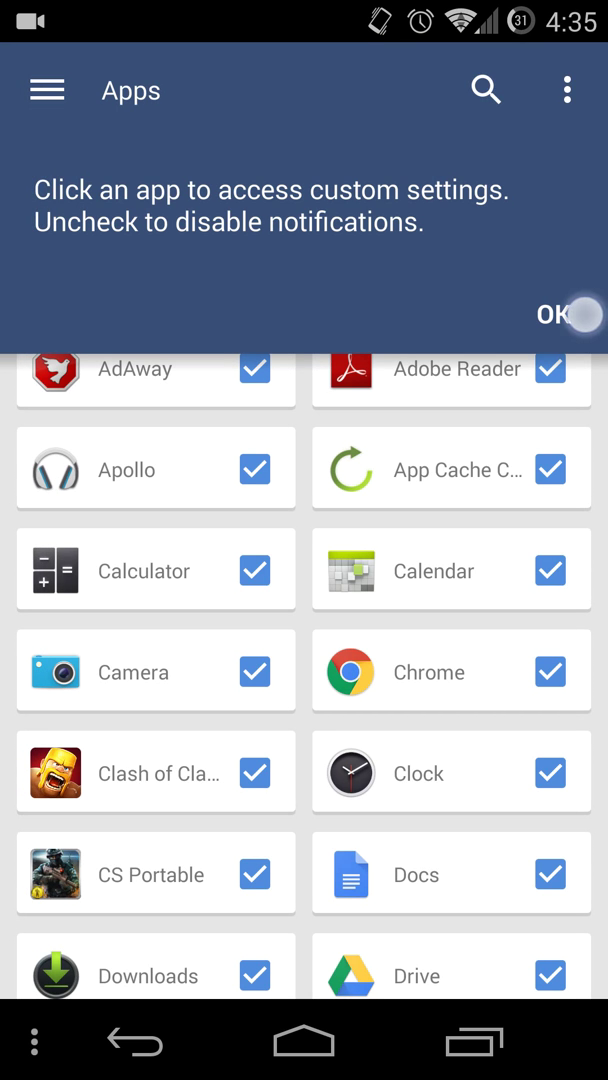
left_click(46, 89)
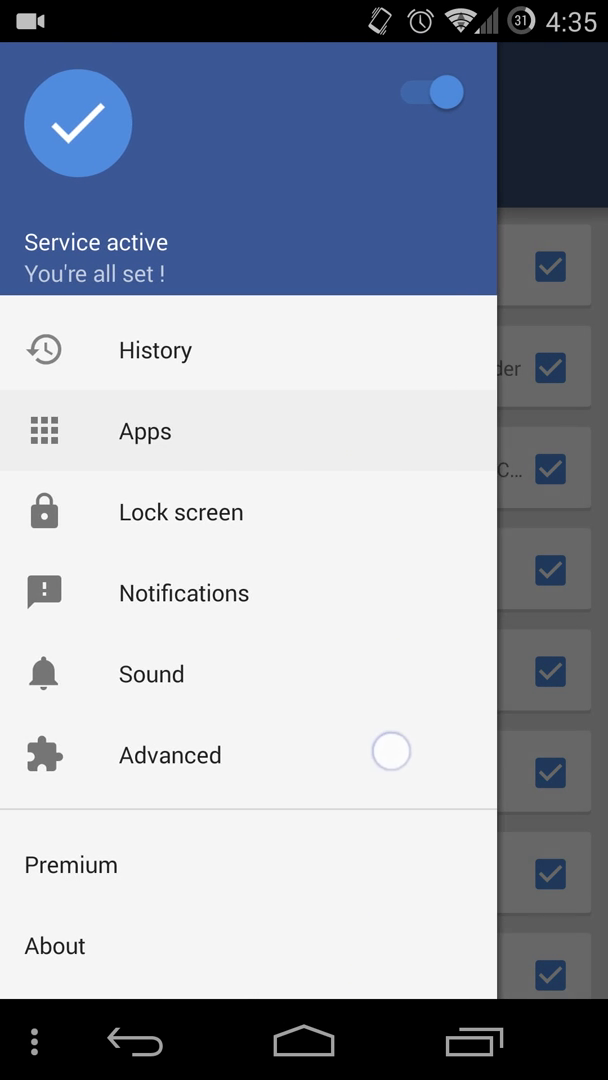
left_click(181, 511)
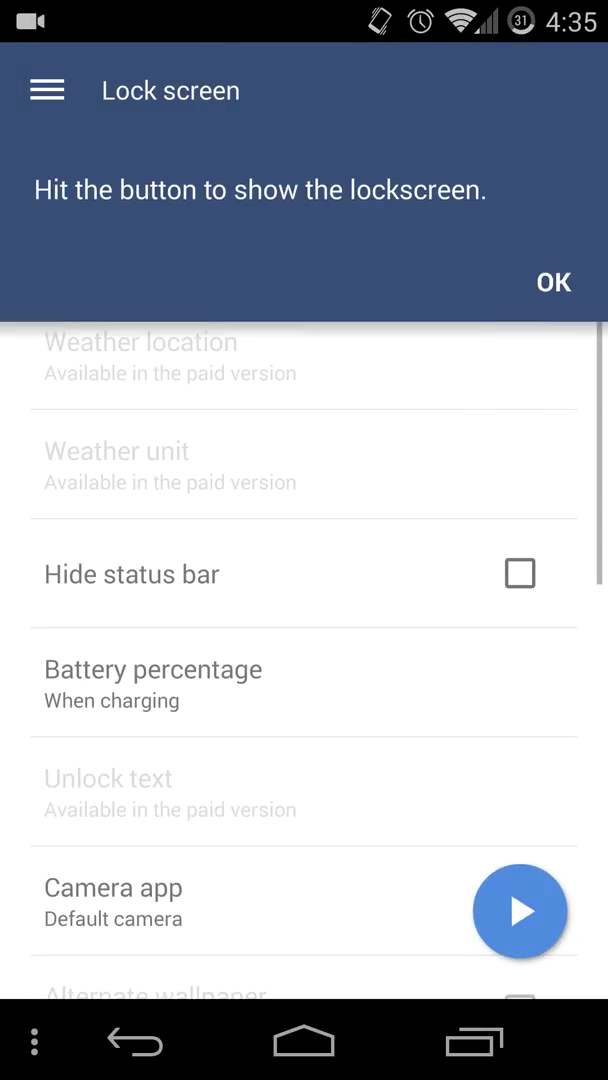
left_click(553, 281)
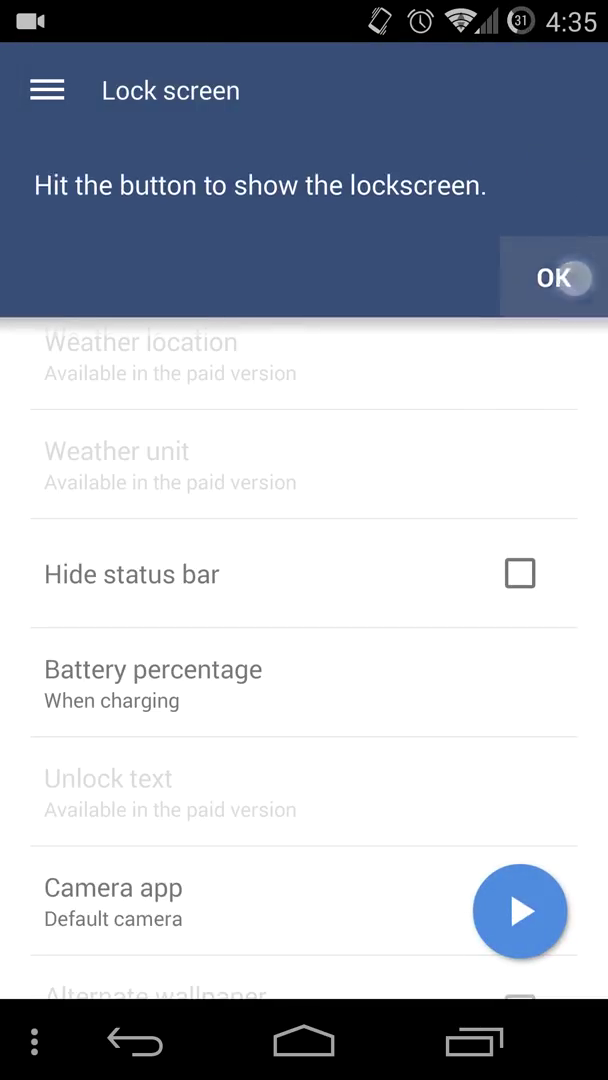
left_click(553, 277)
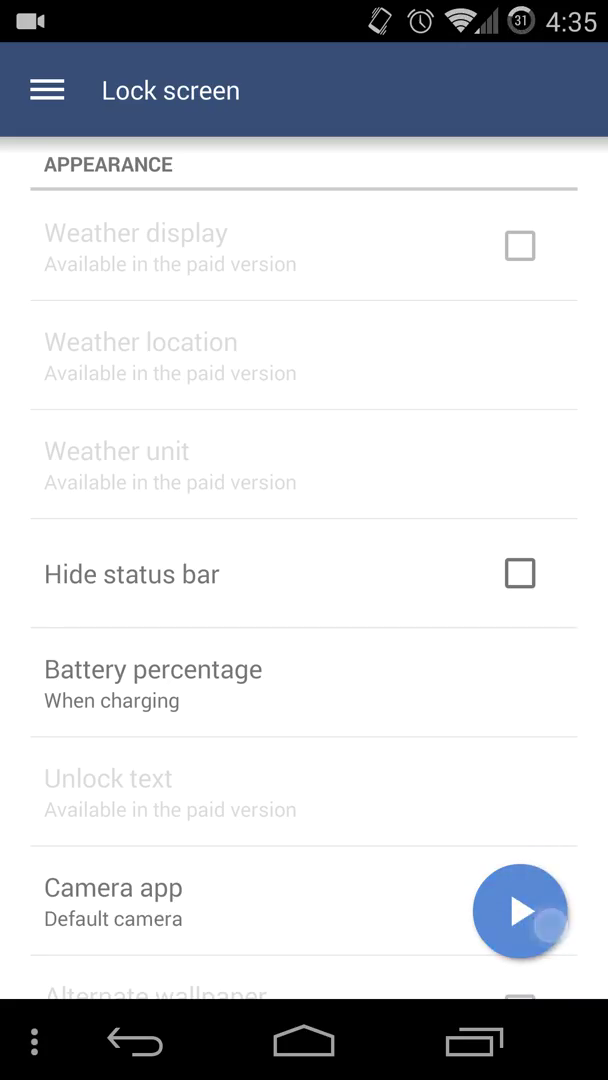
left_click(519, 909)
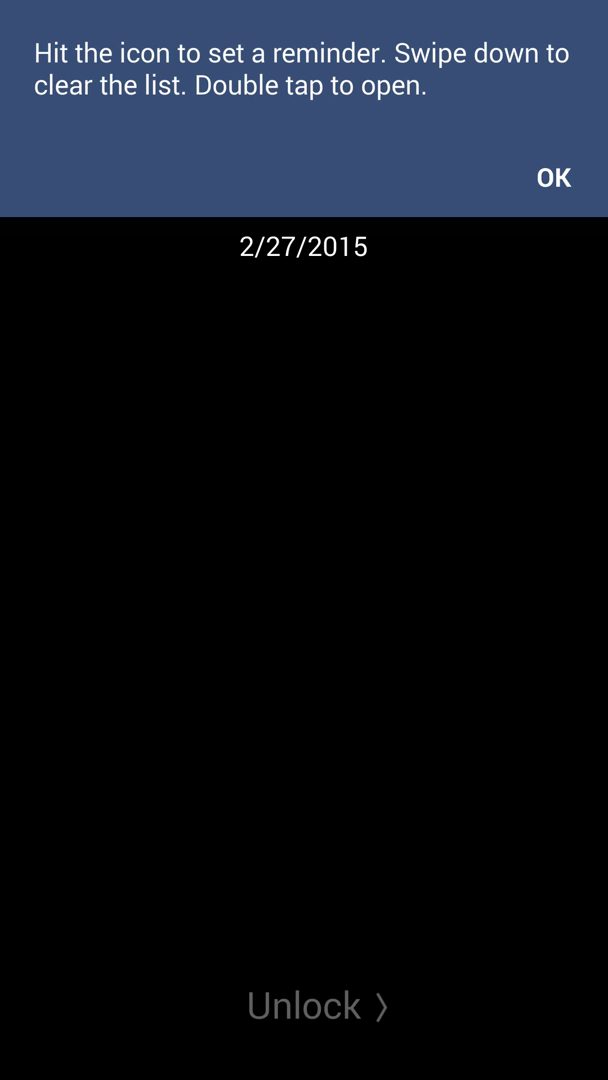
left_click(553, 177)
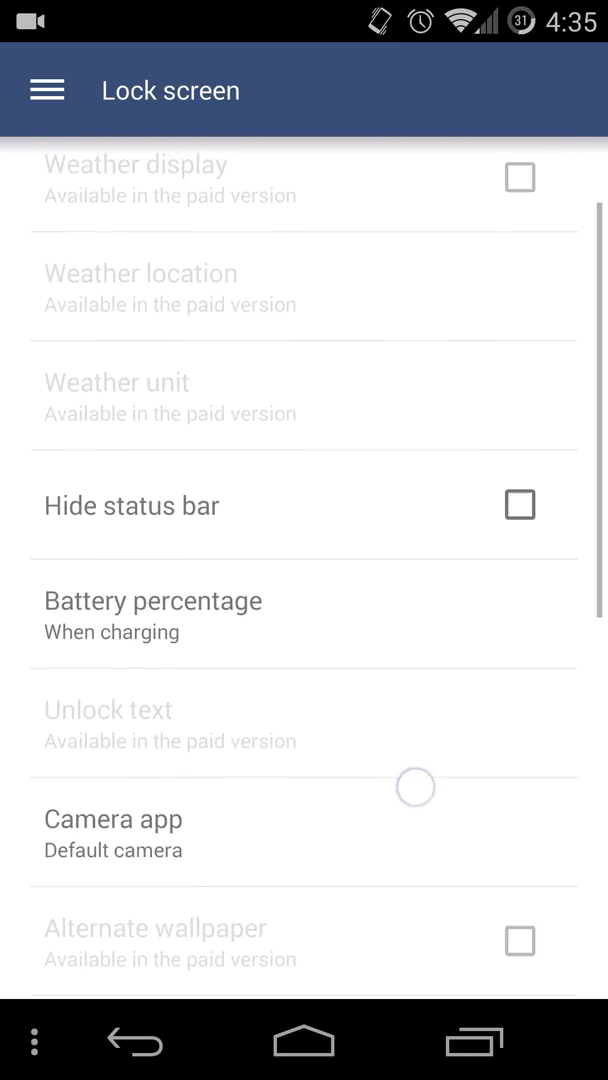
Enable Hide status bar, scroll the Lock screen options to Behavior, and return home
left_click(519, 505)
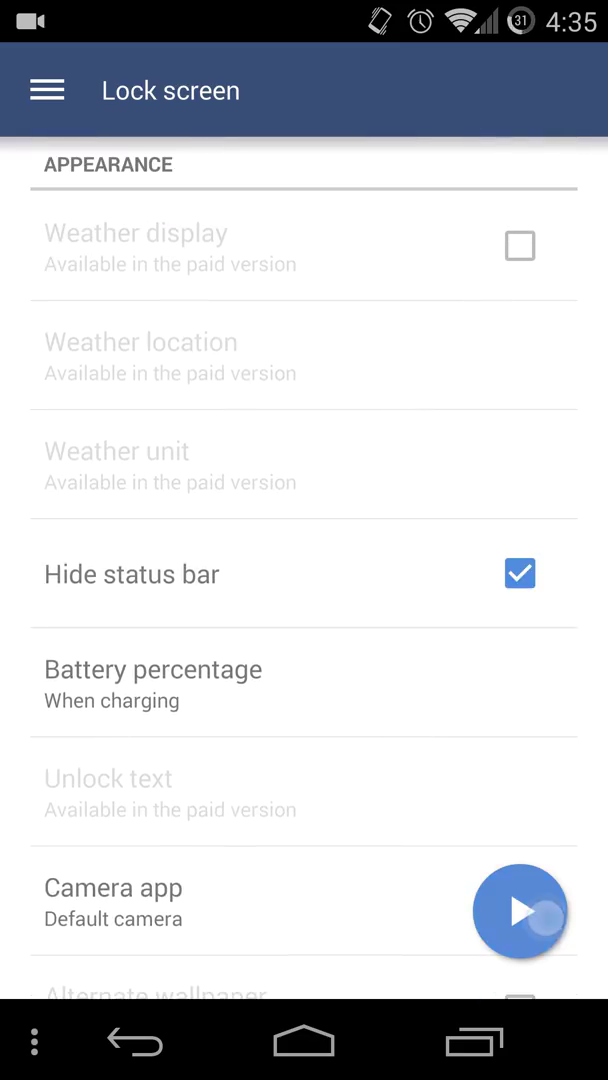
left_click(519, 913)
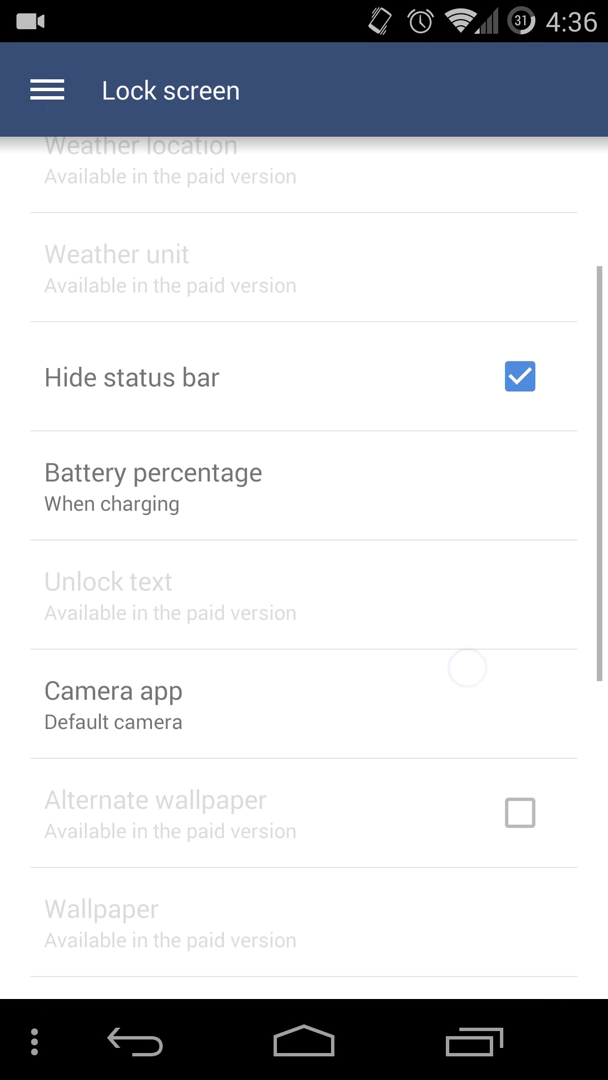
scroll("up", 3)
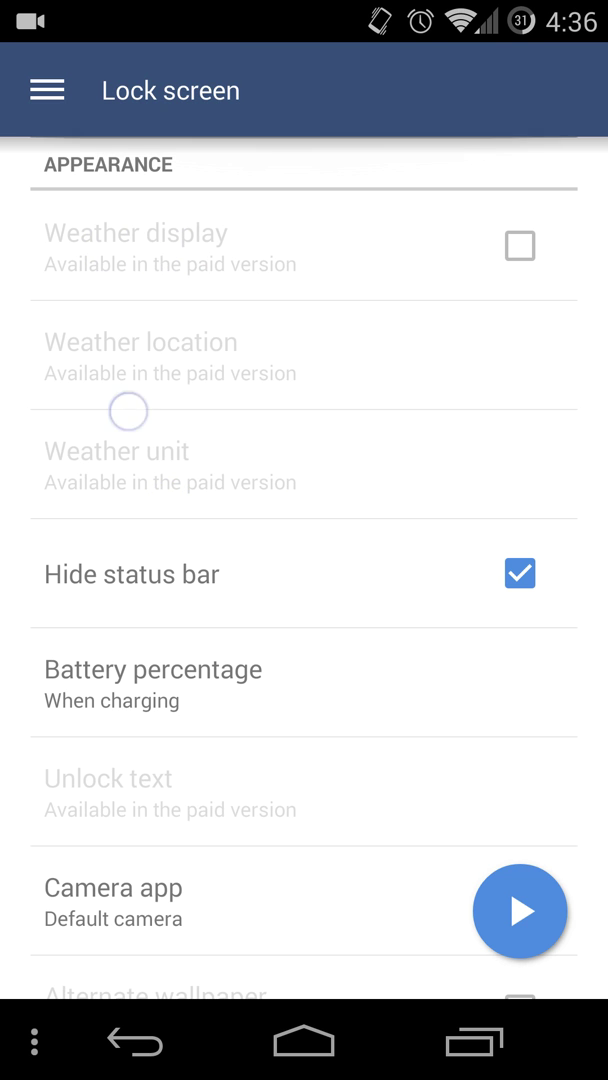
scroll("down", 3)
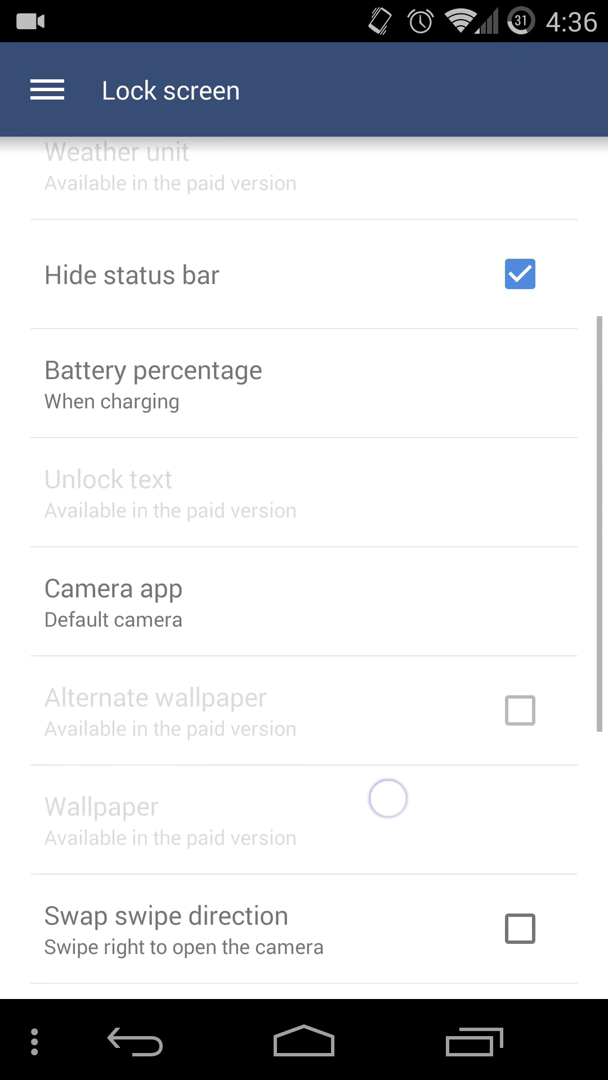
scroll("up", 3)
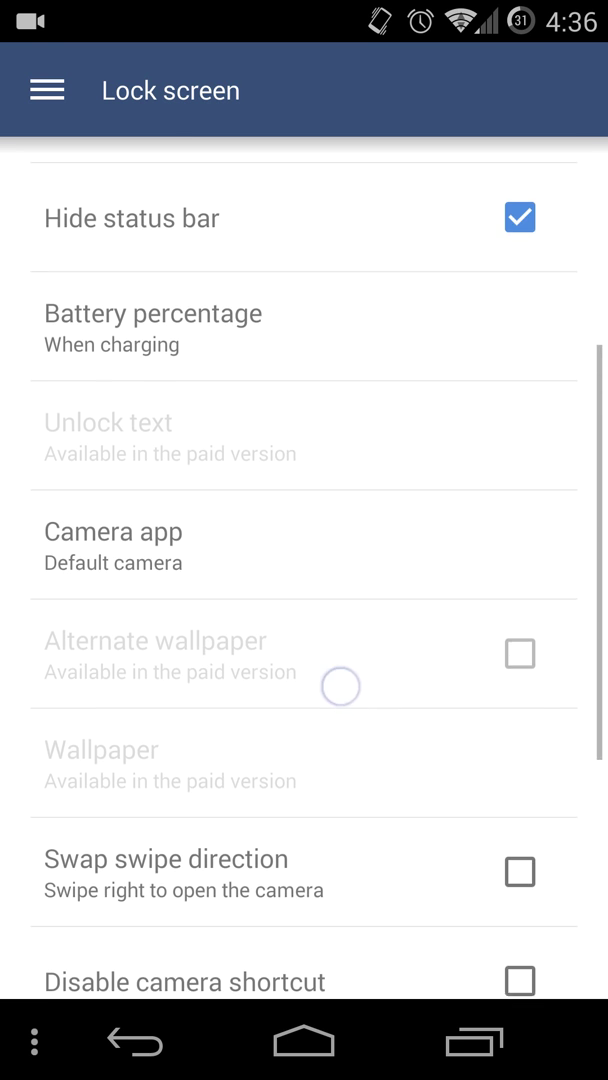
scroll("down", 3)
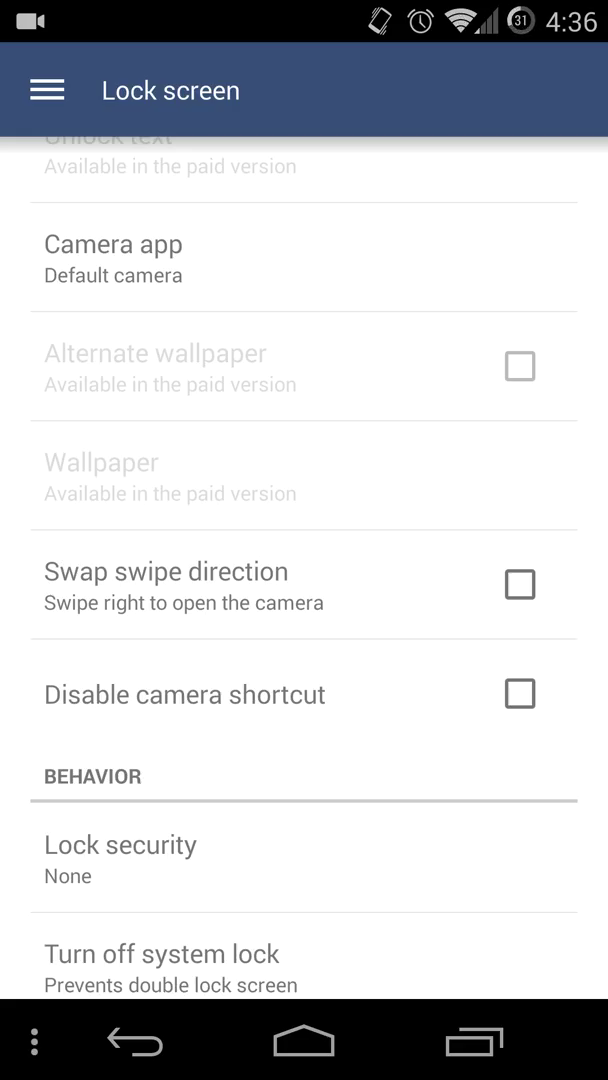
scroll("down", 3)
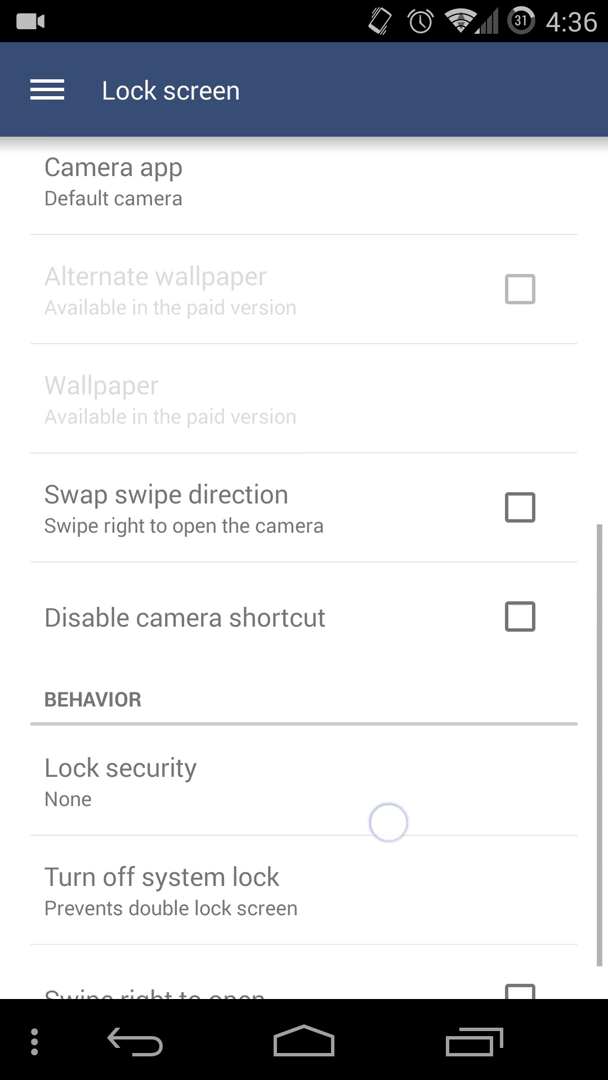
left_click(46, 89)
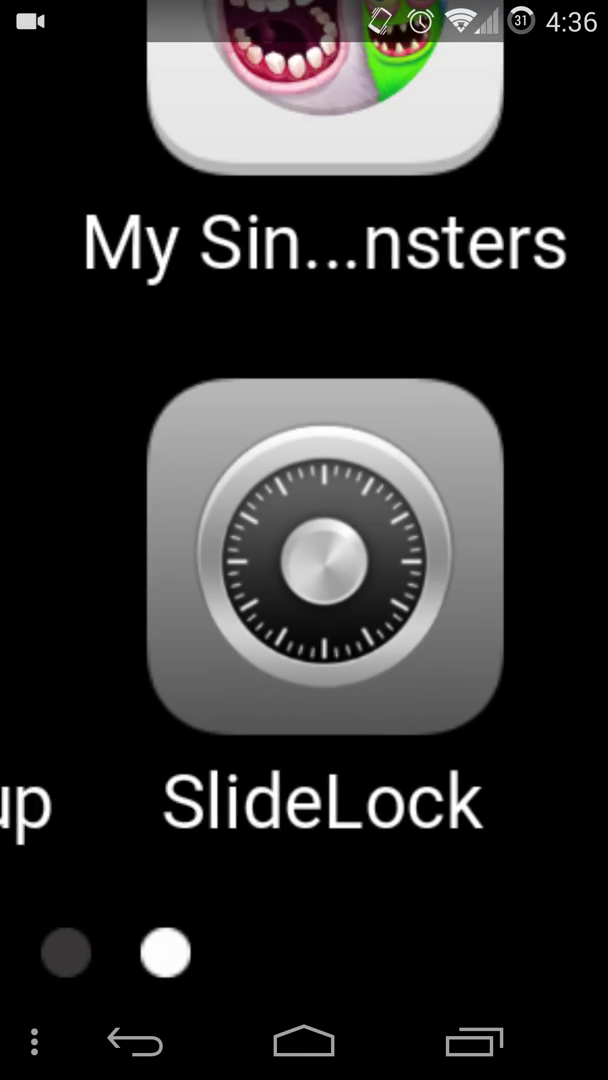
Return to iLauncher's first home page with Preferences, Settings and the dock apps
left_click(320, 560)
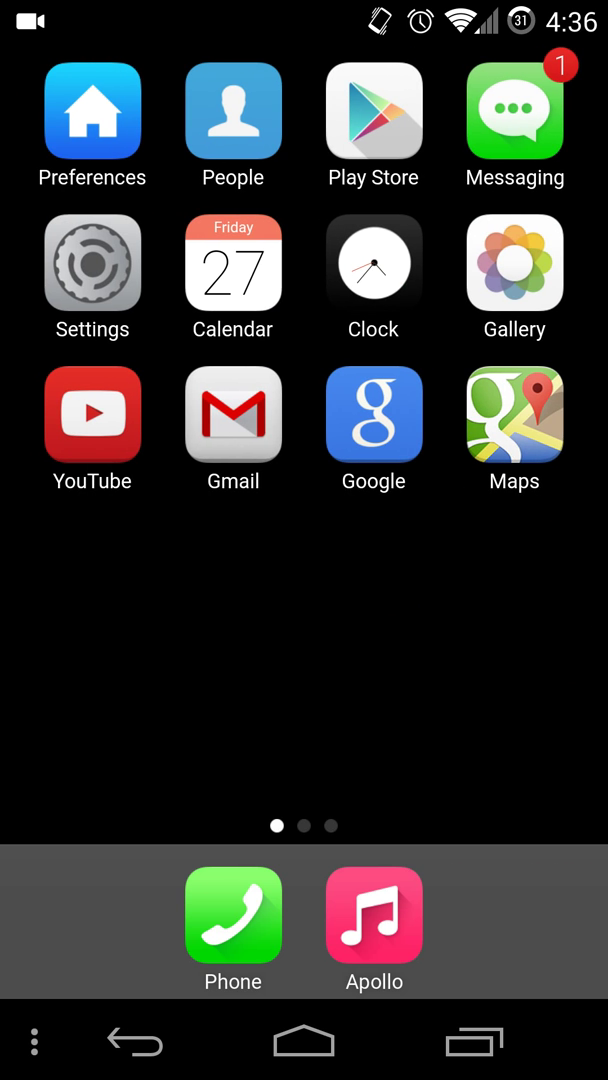
Give Chrome the compass Safari icon and retitle it 'Safari' on the second page
scroll("left", 3)
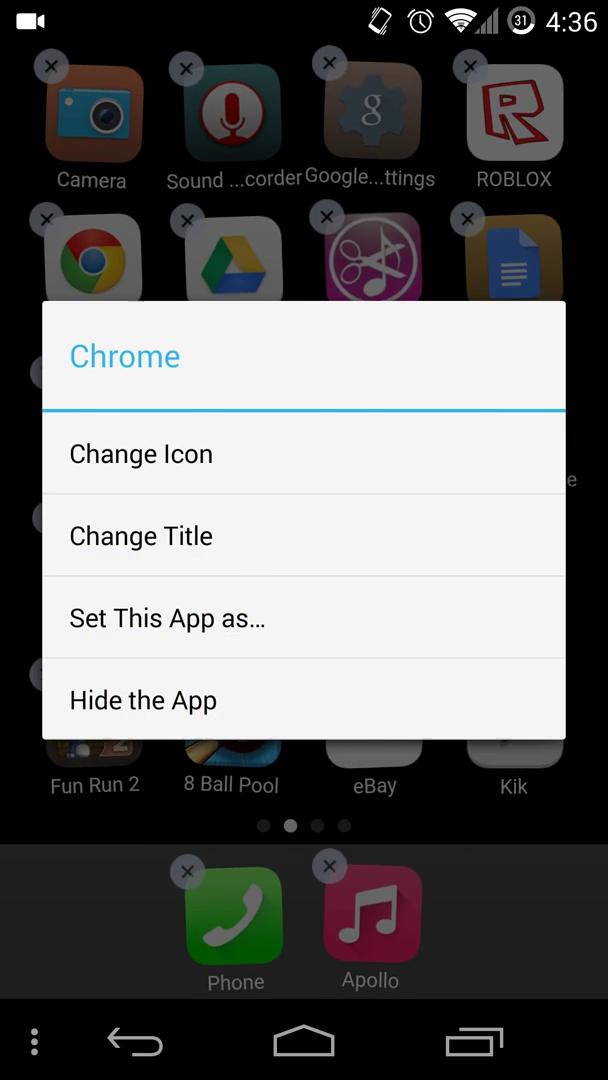
left_click(166, 618)
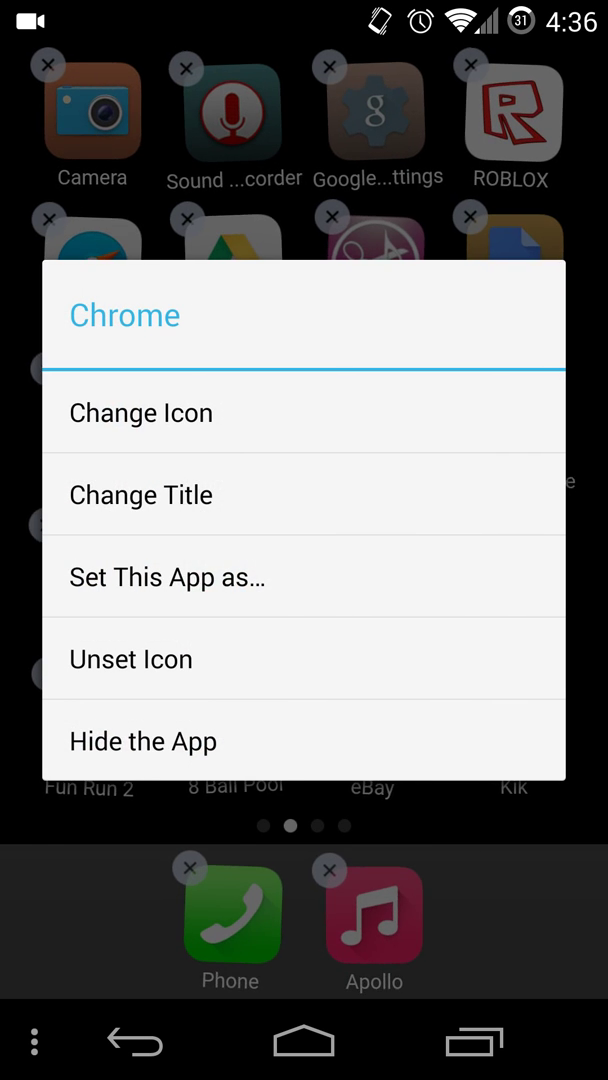
left_click(141, 494)
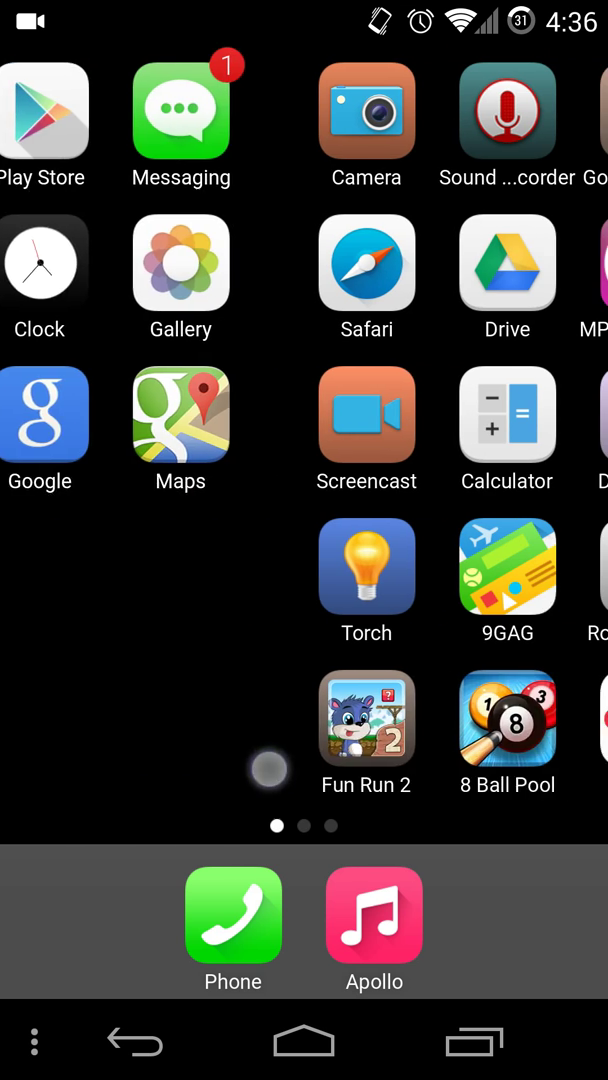
scroll("left", 3)
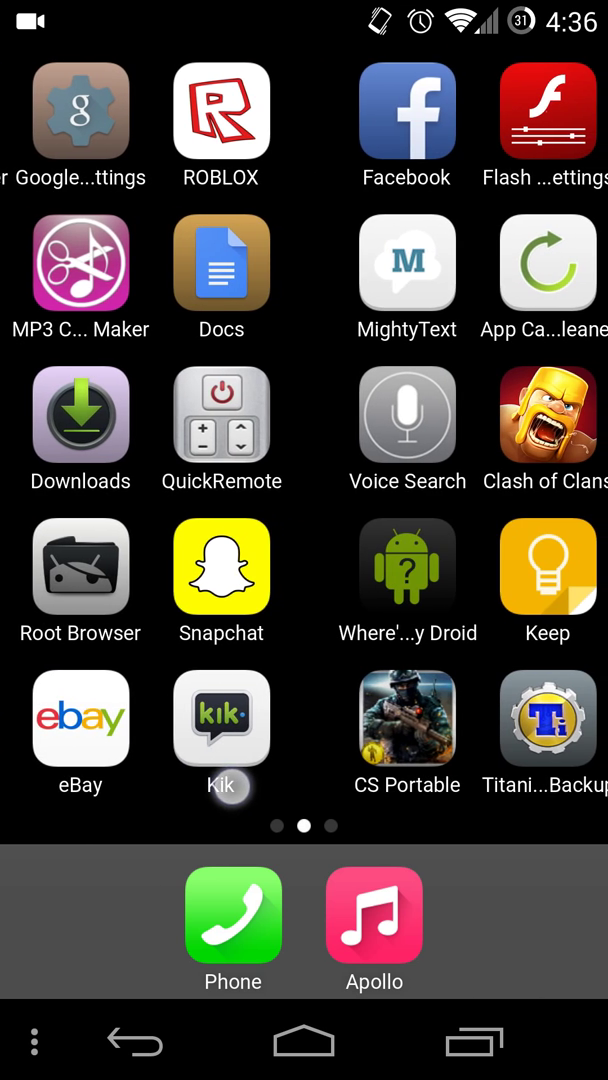
scroll("right", 3)
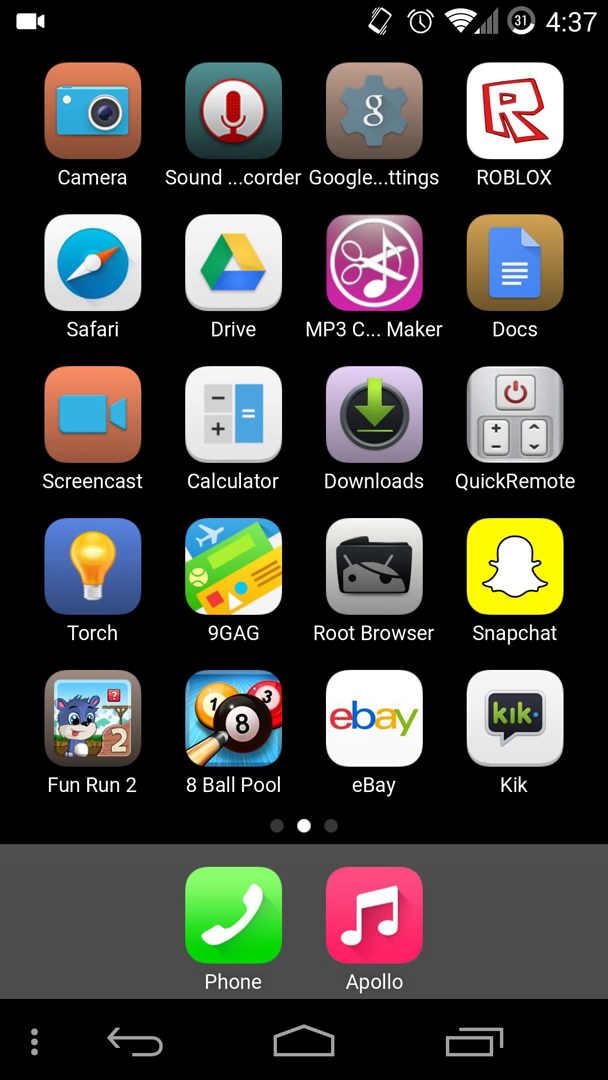